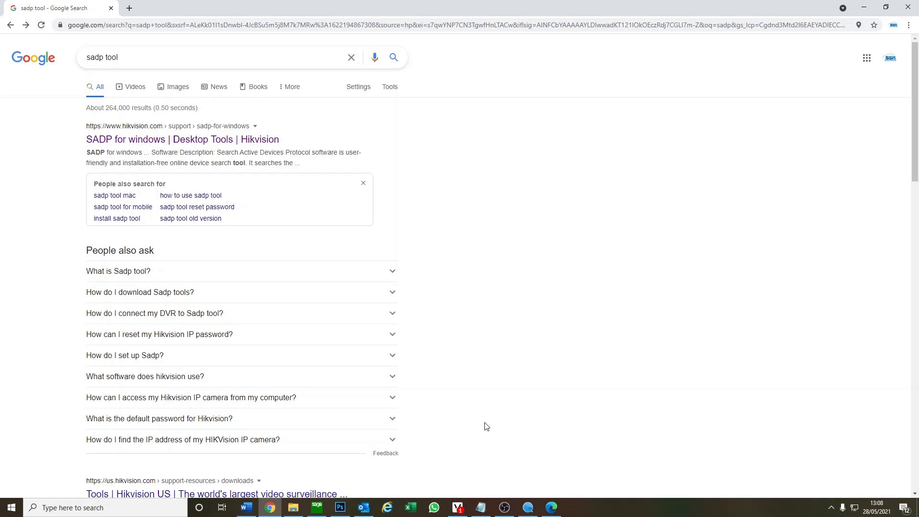
mouse_move(204, 278)
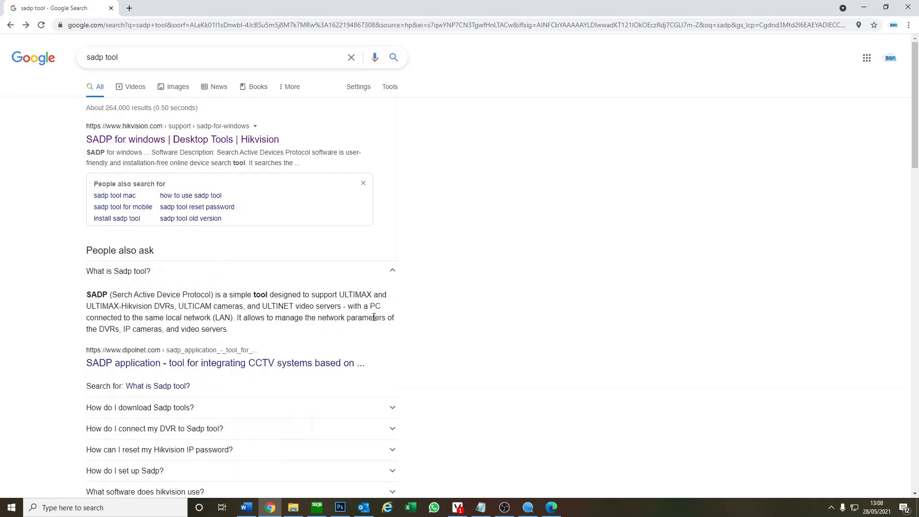
mouse_move(404, 341)
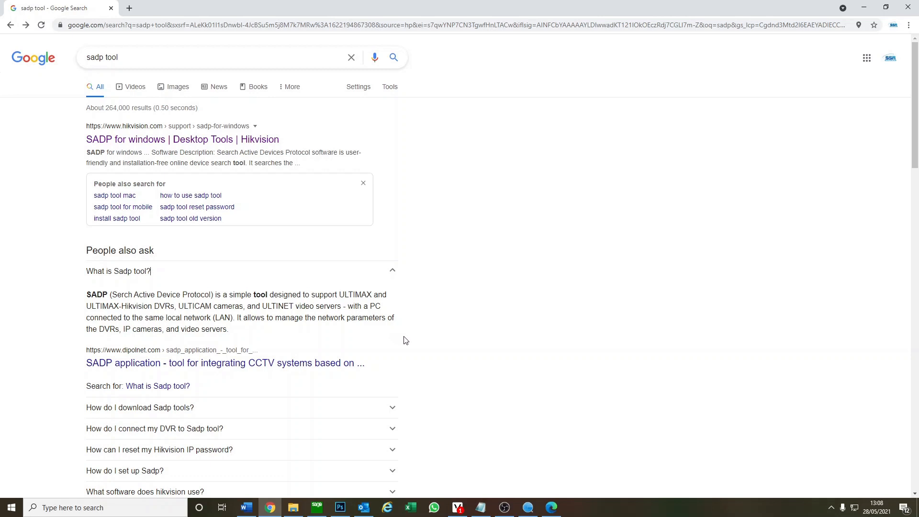
mouse_move(394, 335)
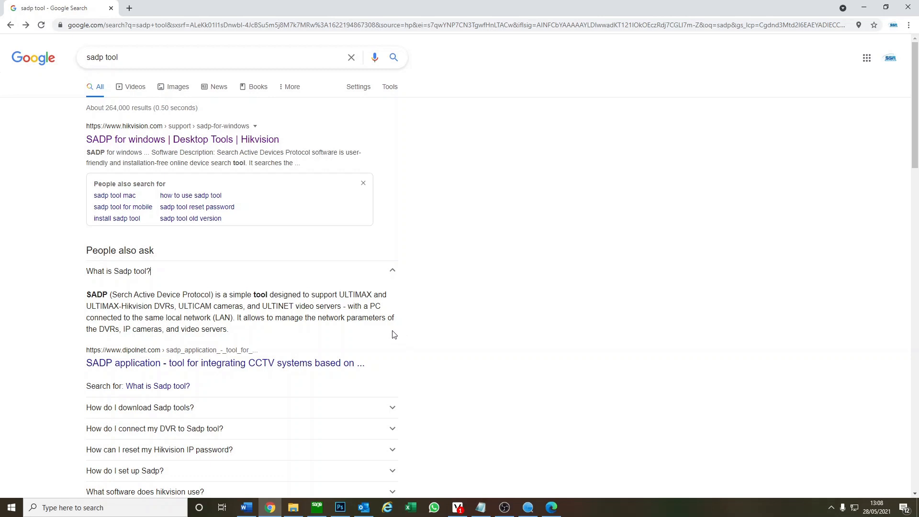
mouse_move(383, 320)
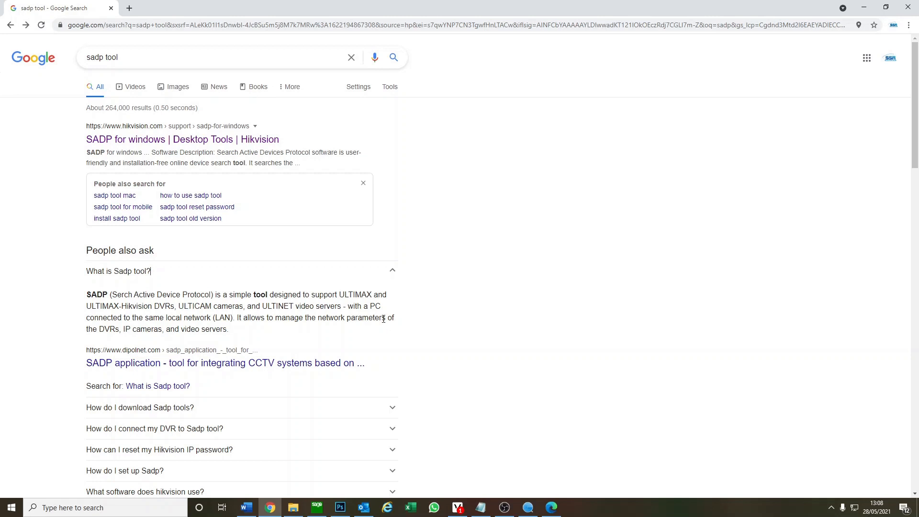
Go to the SADP for Windows download page and accept the licence to start downloading SADP.exe
double_click(365, 317)
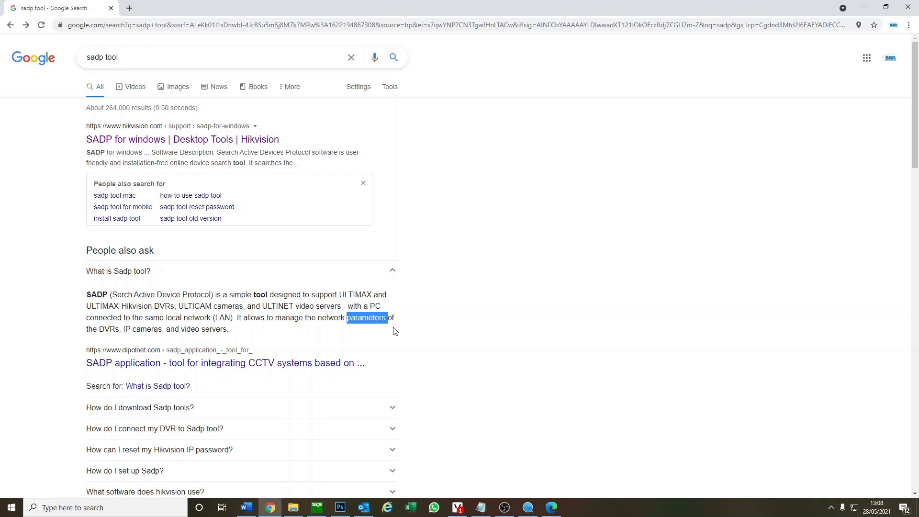
mouse_move(401, 333)
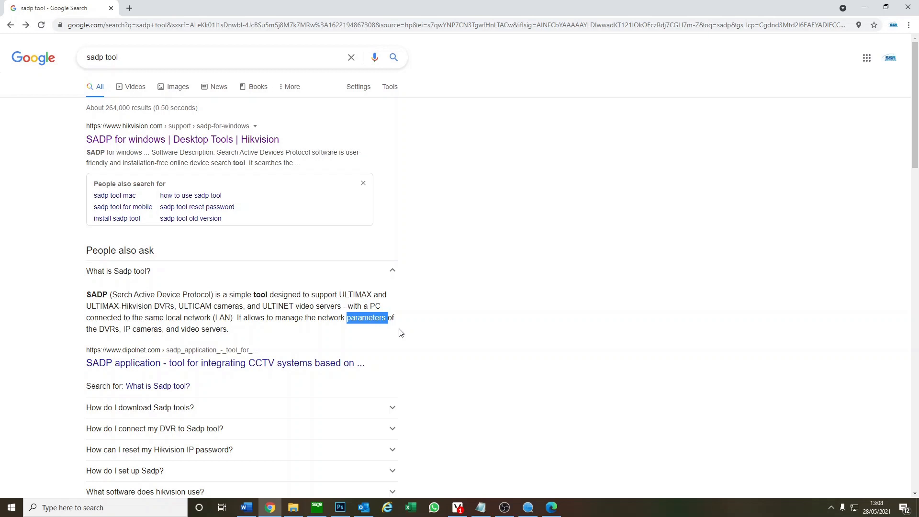
mouse_move(380, 330)
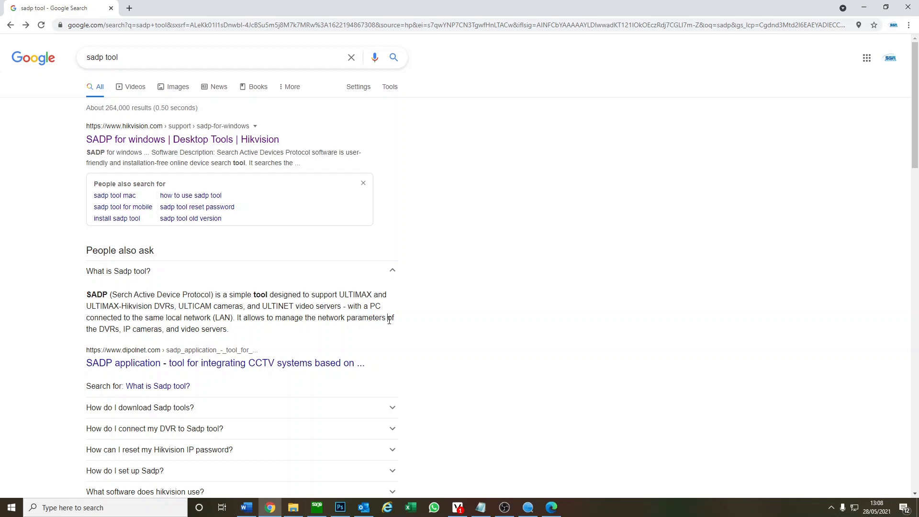
mouse_move(391, 284)
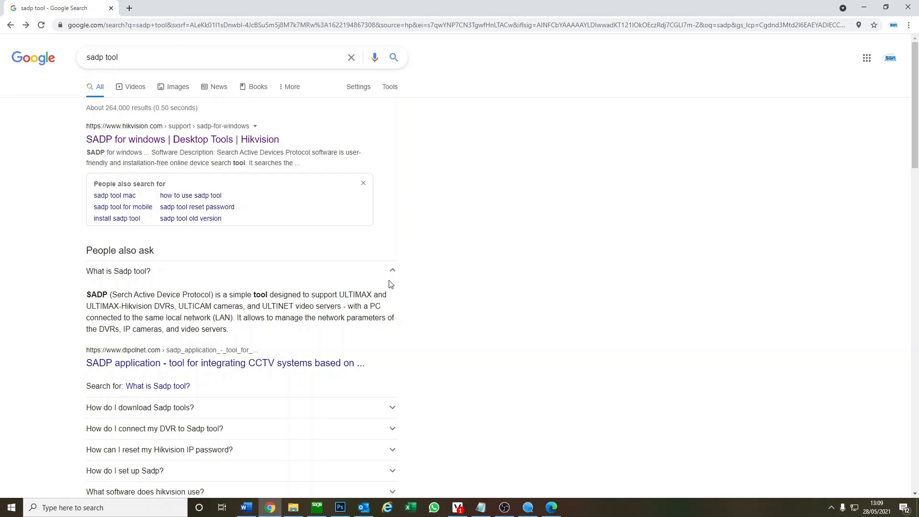
mouse_move(129, 280)
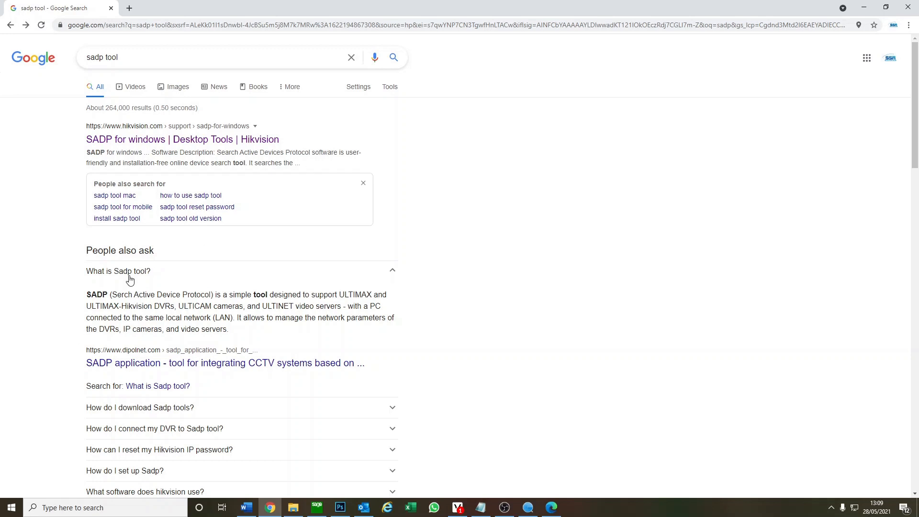
left_click(391, 271)
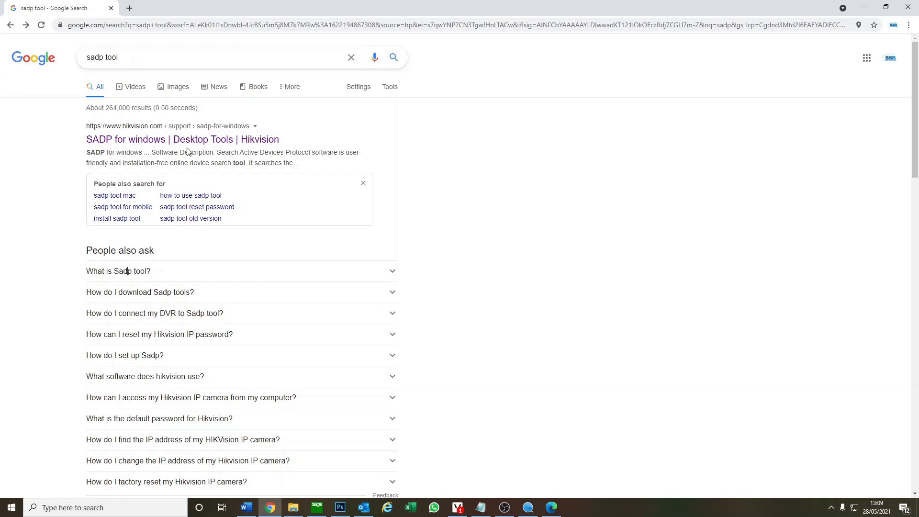
left_click(182, 138)
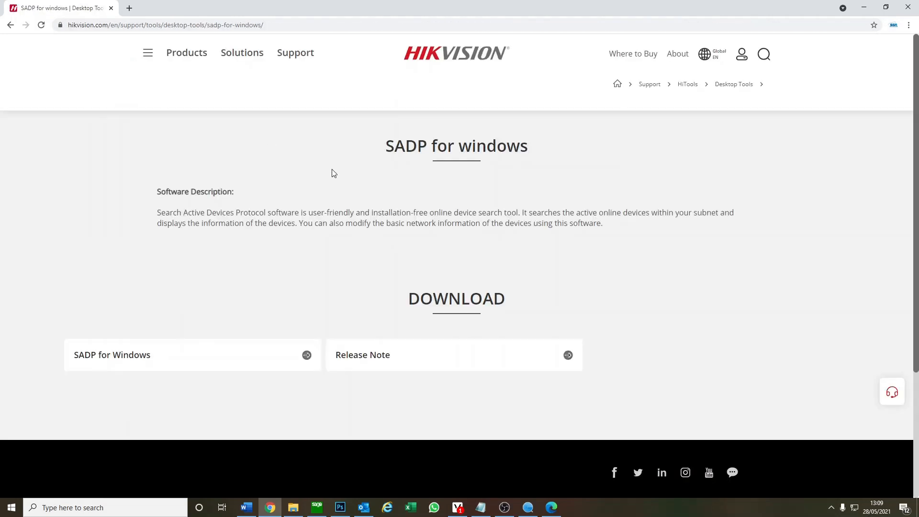
mouse_move(213, 306)
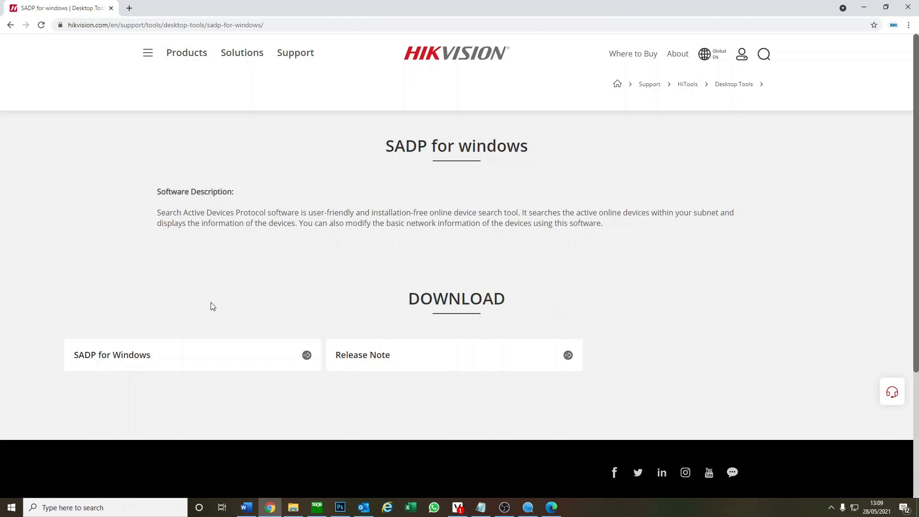
left_click(306, 355)
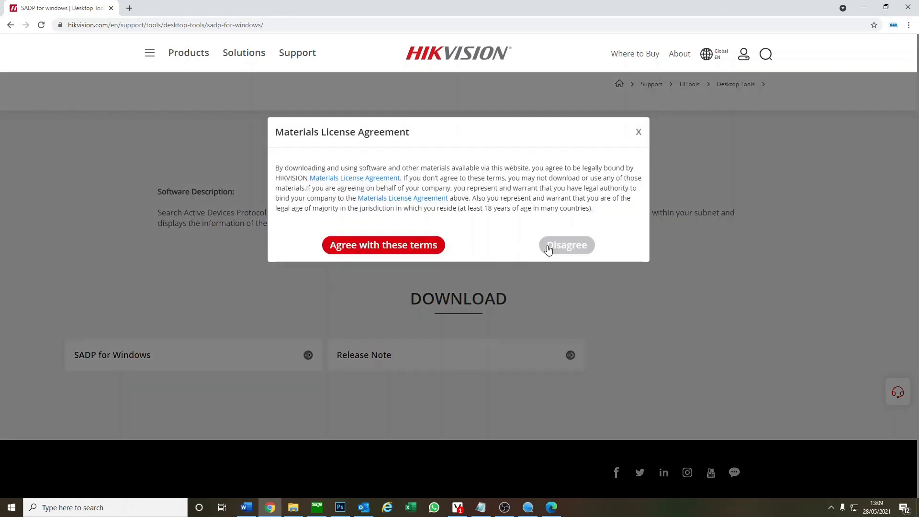
left_click(383, 244)
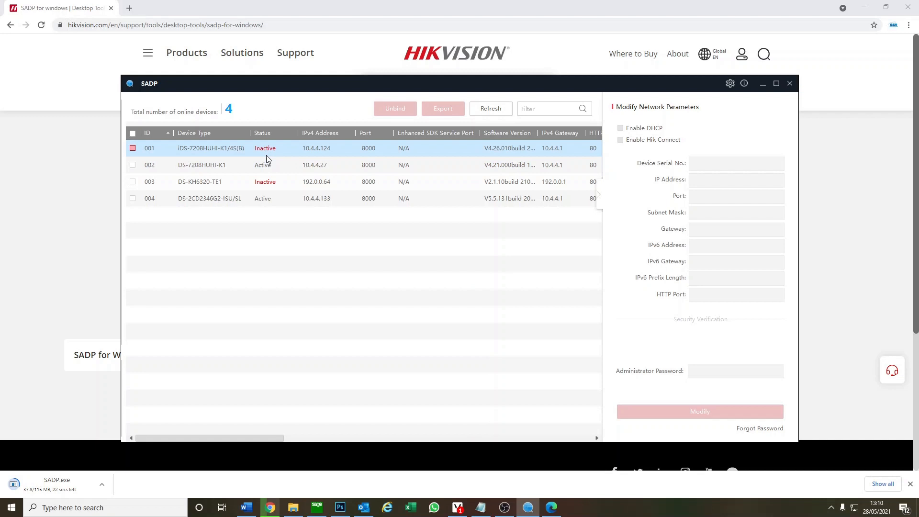
mouse_move(155, 160)
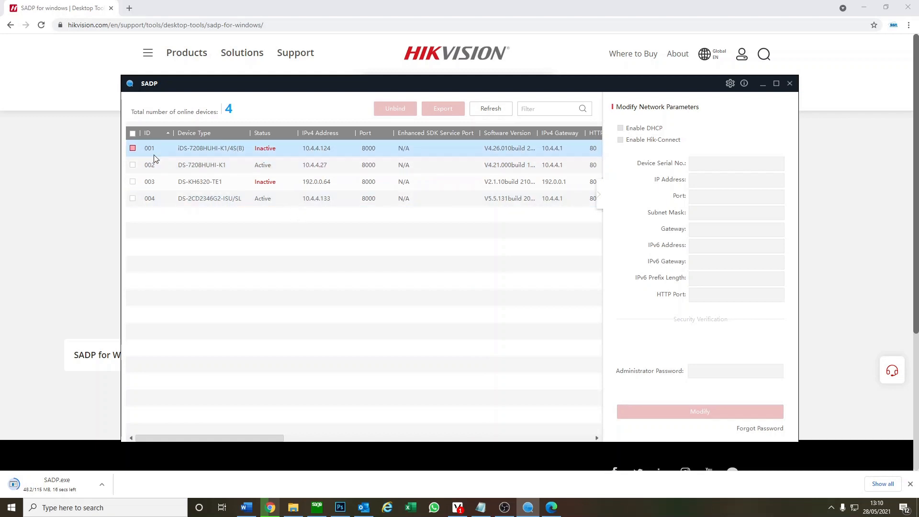
mouse_move(208, 152)
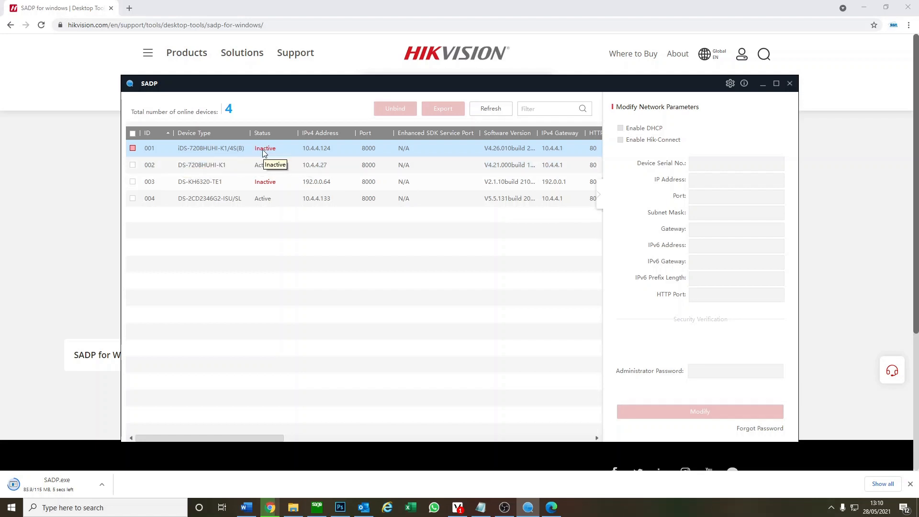
mouse_move(260, 153)
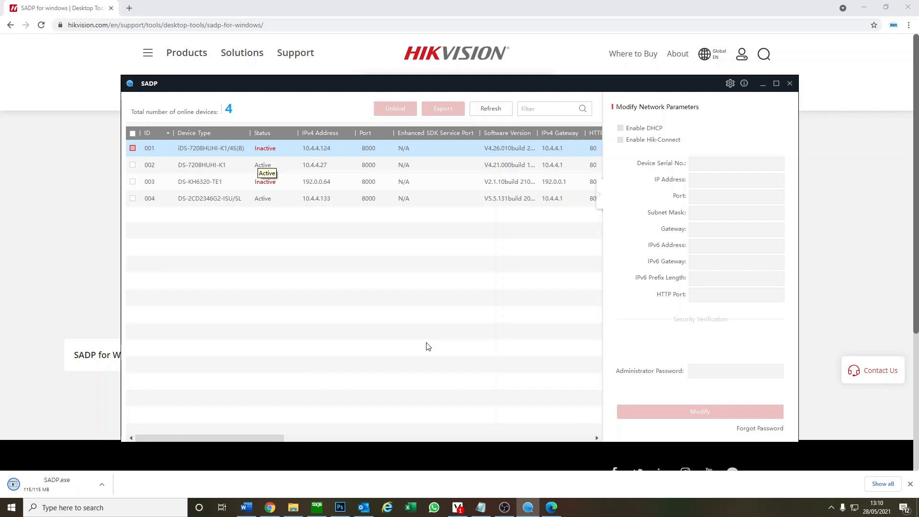
mouse_move(424, 343)
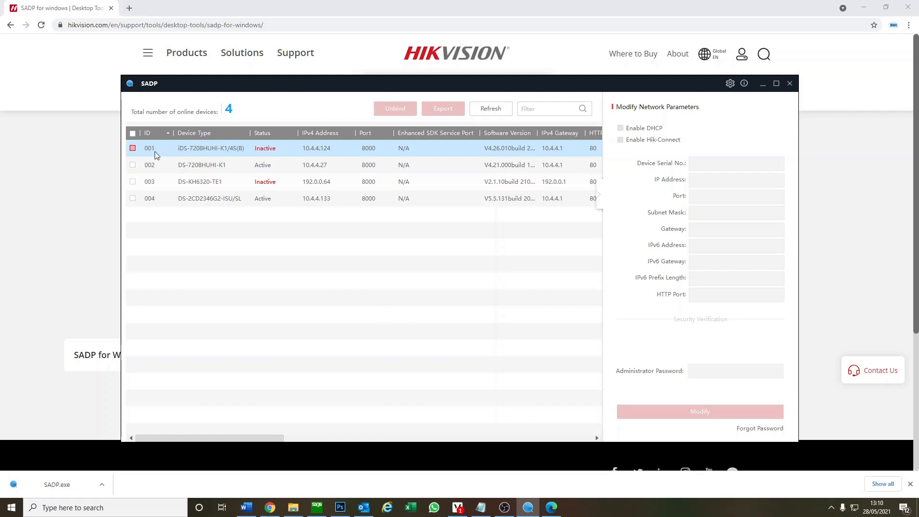
Select inactive DVR 001, enter and confirm a new password, and enable Hik-Connect
left_click(132, 147)
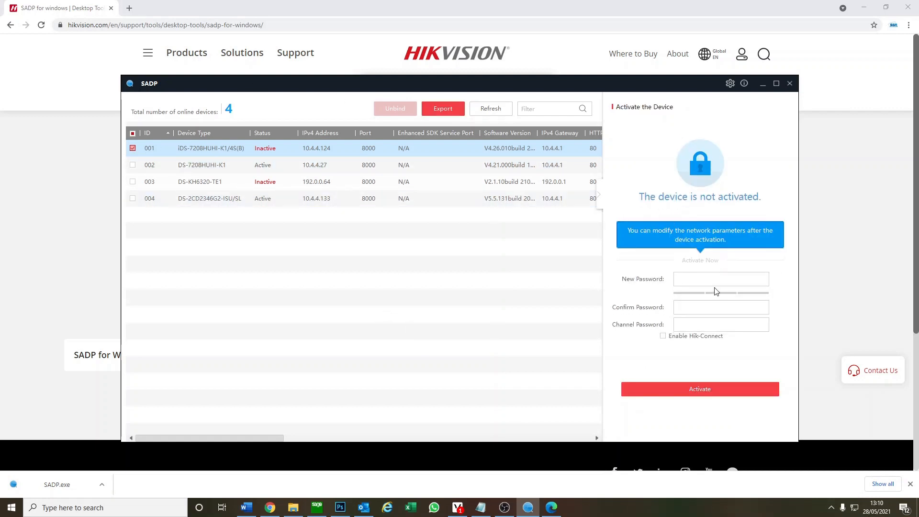
left_click(721, 279)
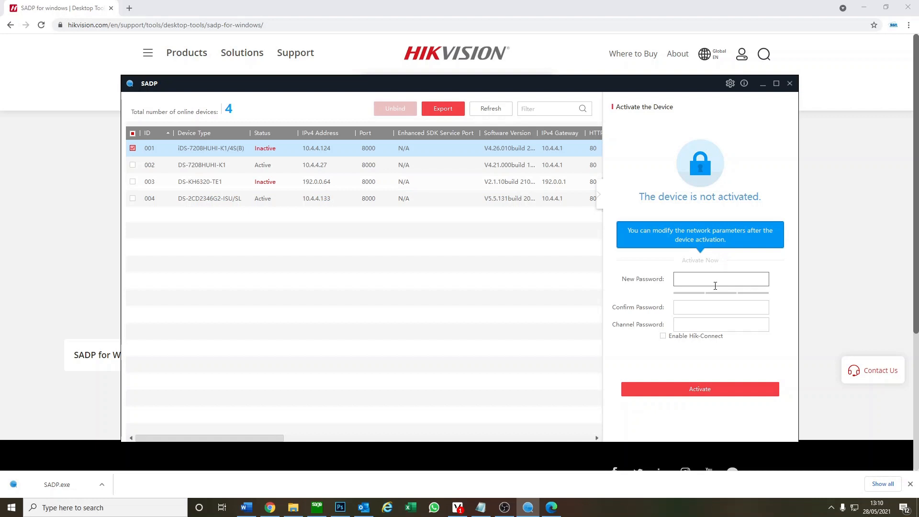
type("•••")
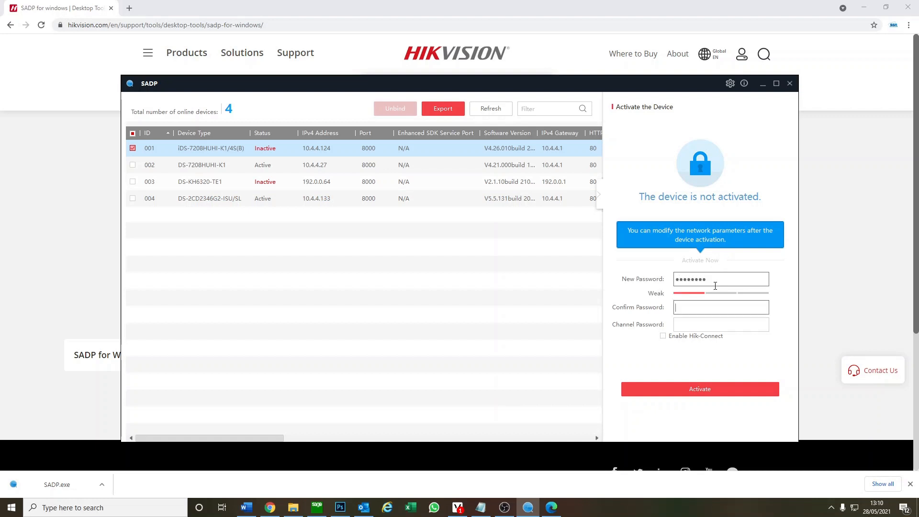
type("••••••••")
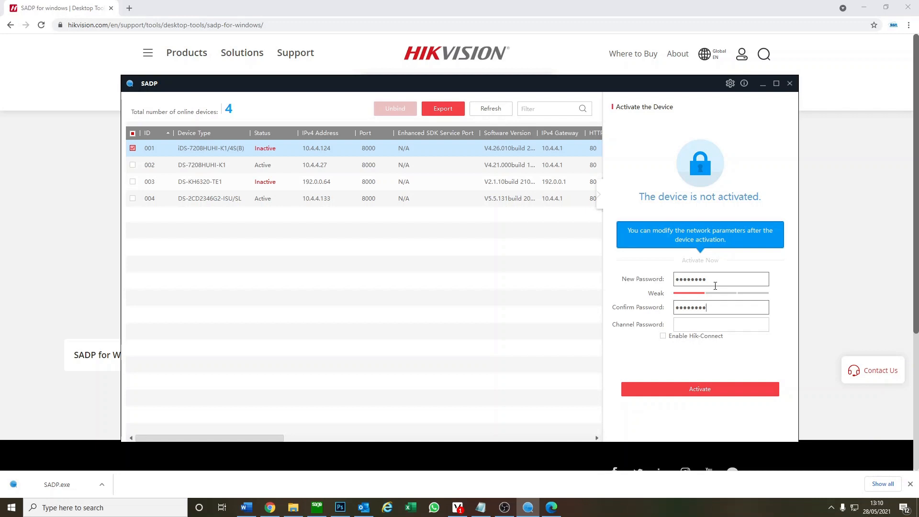
type("••••")
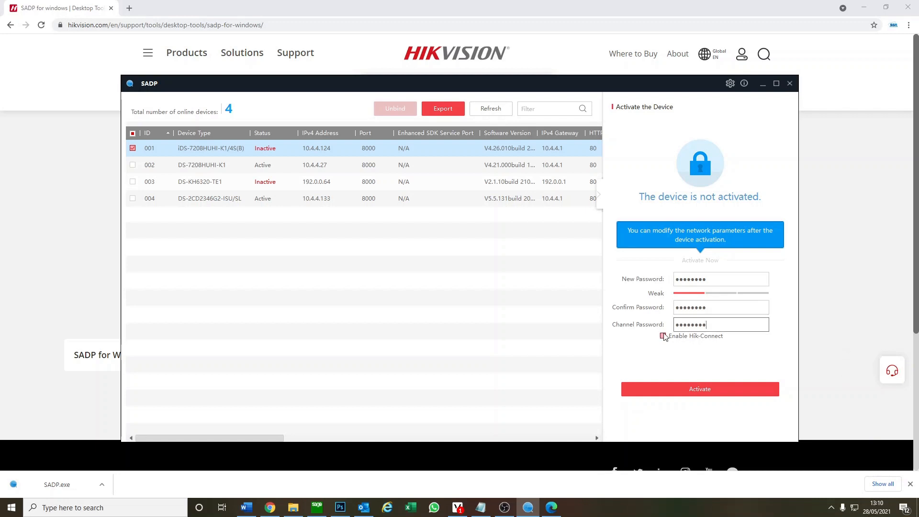
left_click(664, 336)
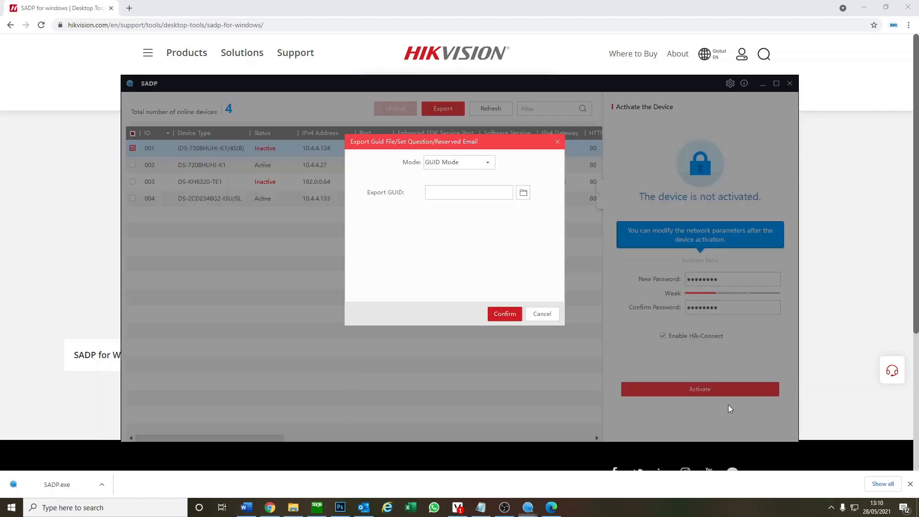
Confirm activation without exporting a GUID, dismiss the results list, and enable DHCP
left_click(504, 314)
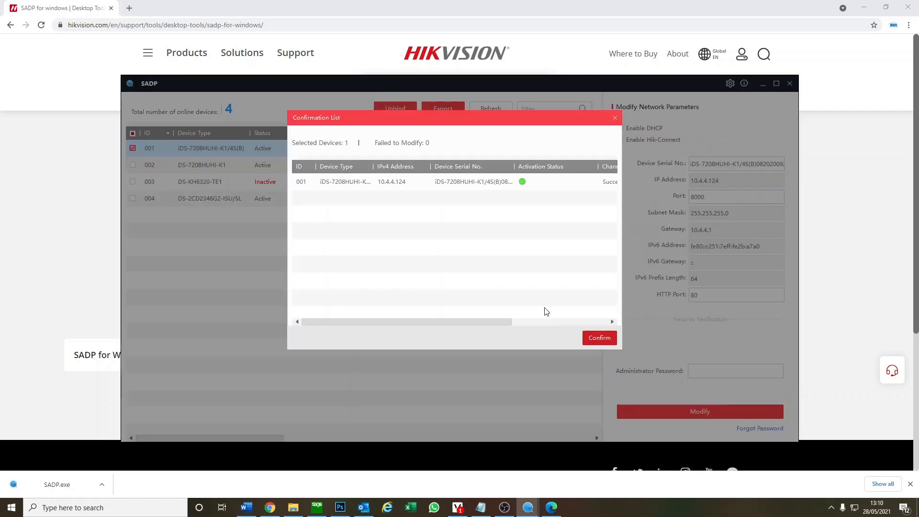
left_click(599, 339)
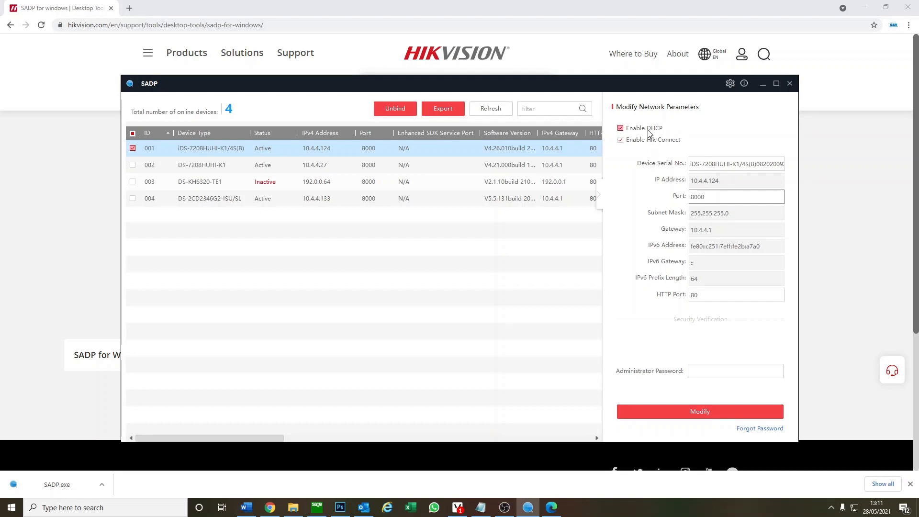
left_click(619, 127)
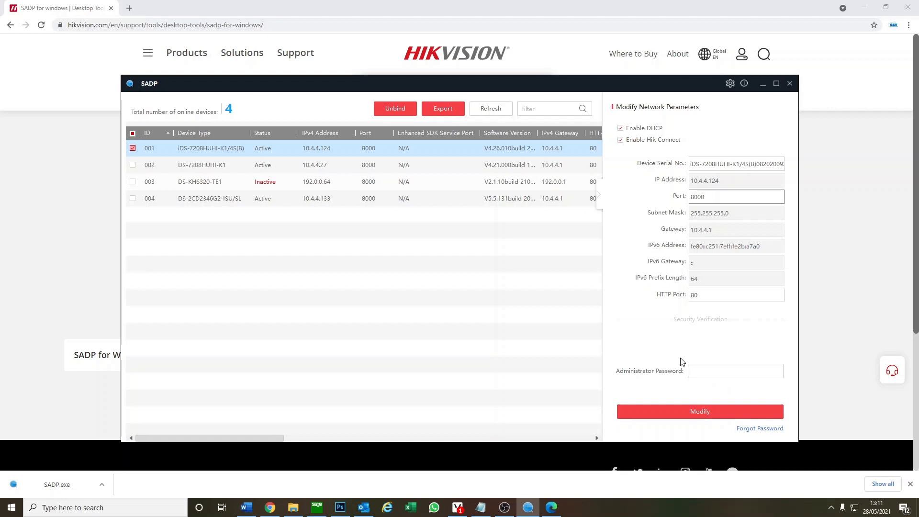
mouse_move(265, 154)
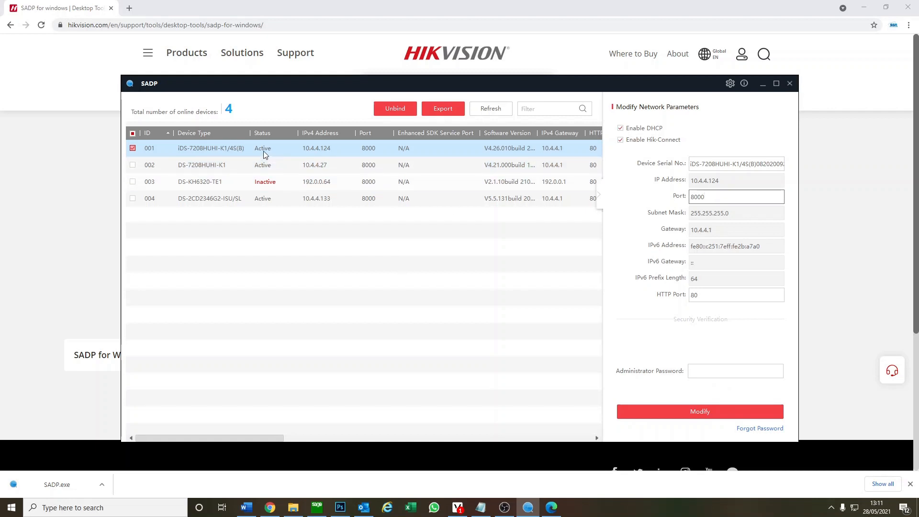
mouse_move(536, 211)
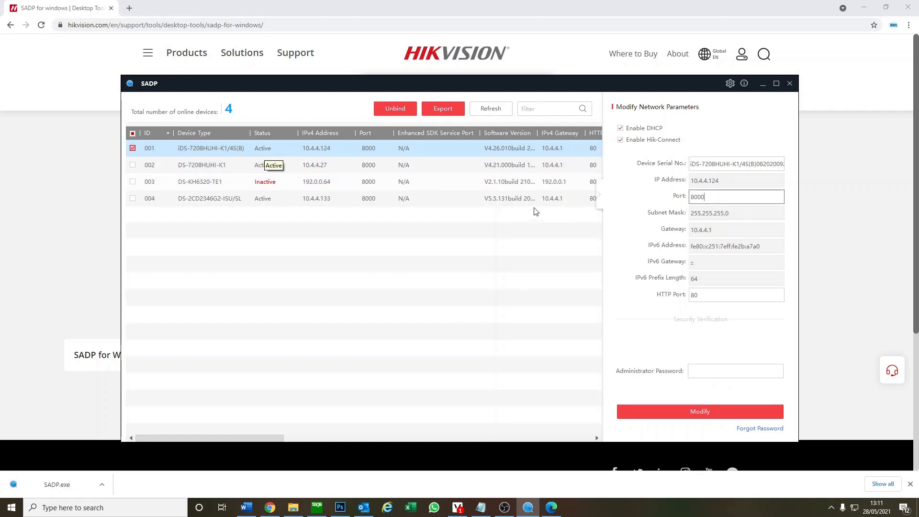
mouse_move(317, 147)
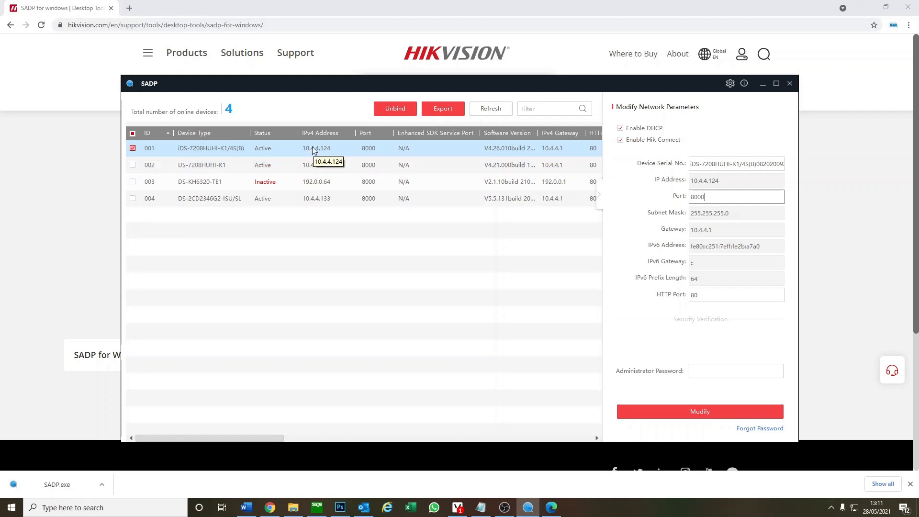
mouse_move(320, 151)
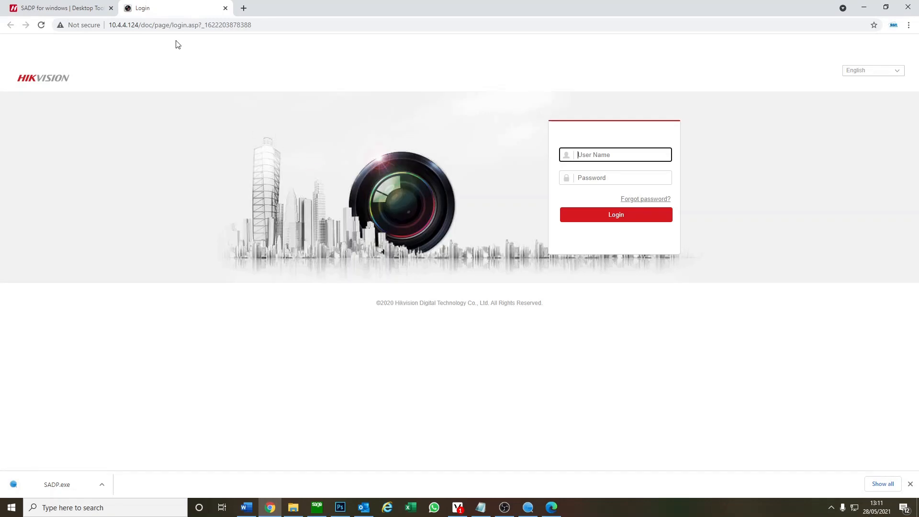
mouse_move(358, 285)
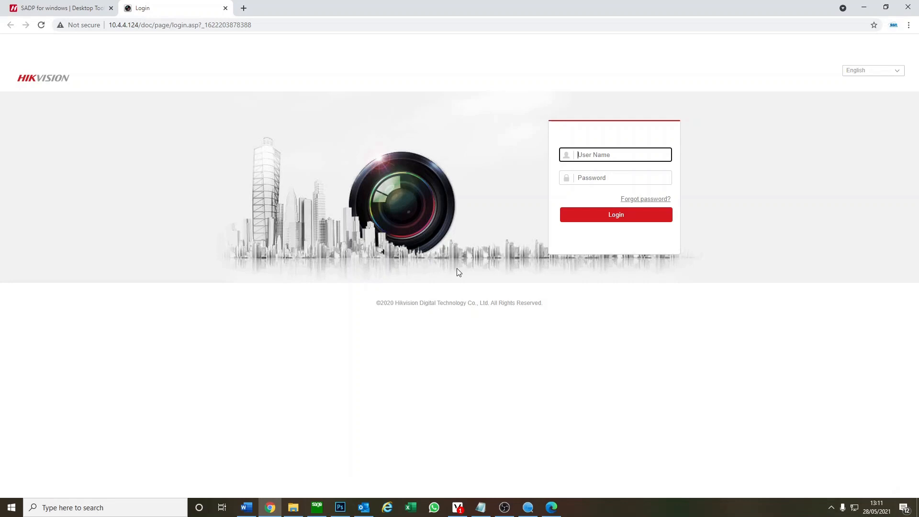
mouse_move(369, 288)
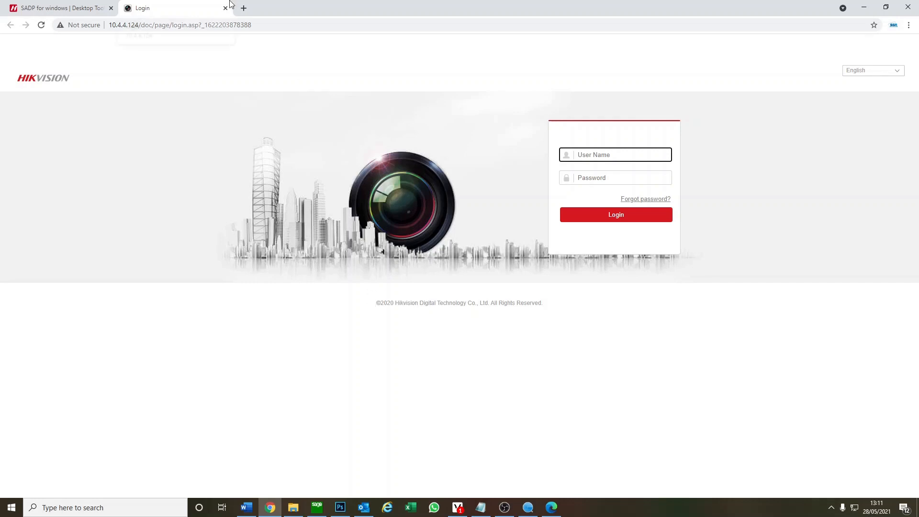
mouse_move(506, 221)
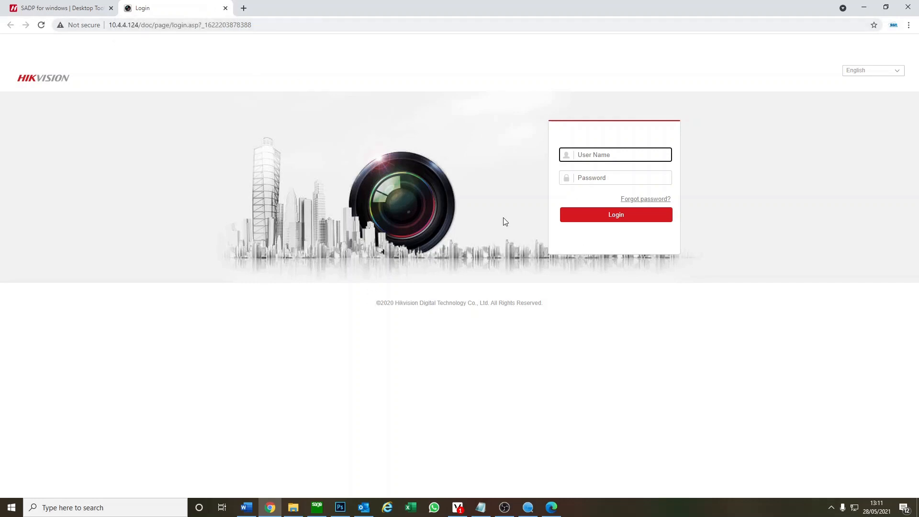
left_click(180, 25)
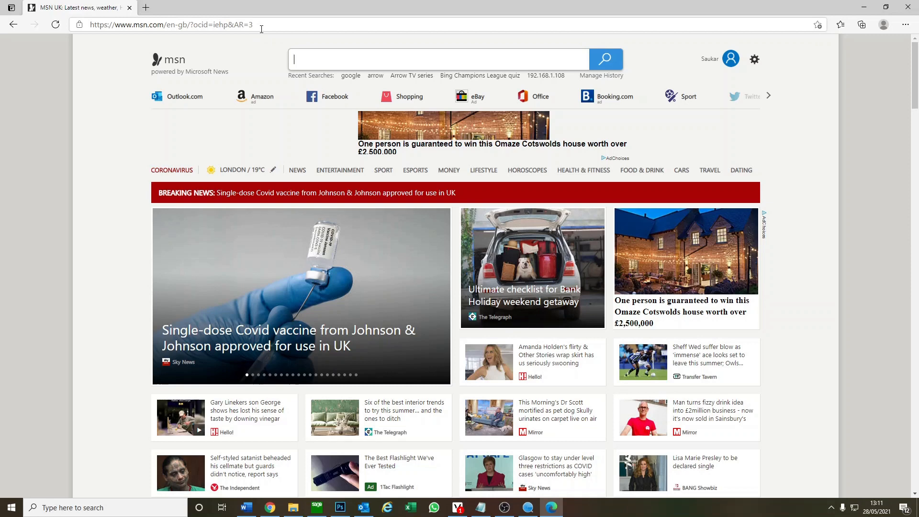
left_click(170, 25)
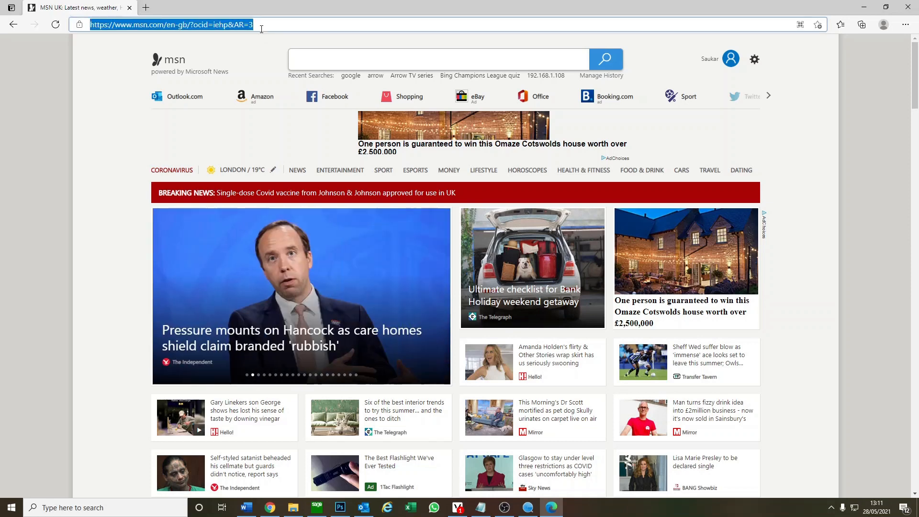
type("http://10.4.4.124/doc/page/login.asp?_1622203878388")
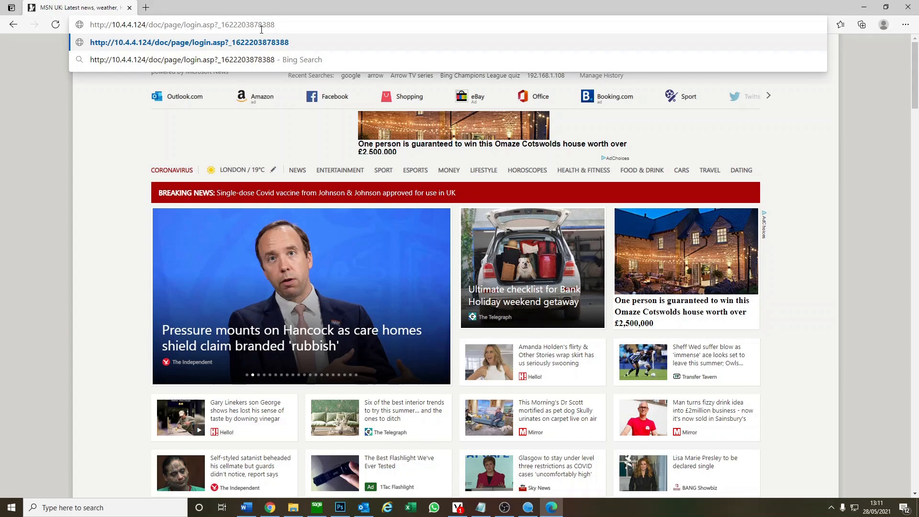
left_click(189, 42)
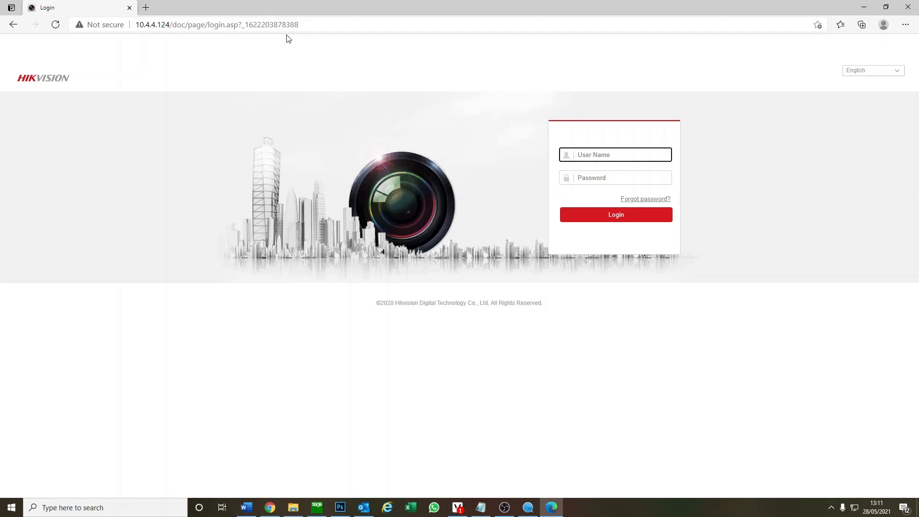
Log in as admin with the password, retrying after the first attempt is rejected
type("ADM")
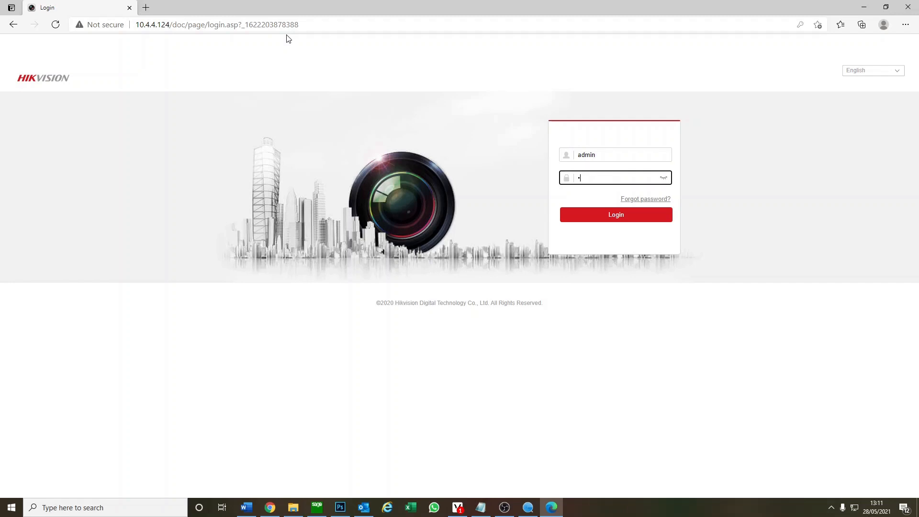
type("password")
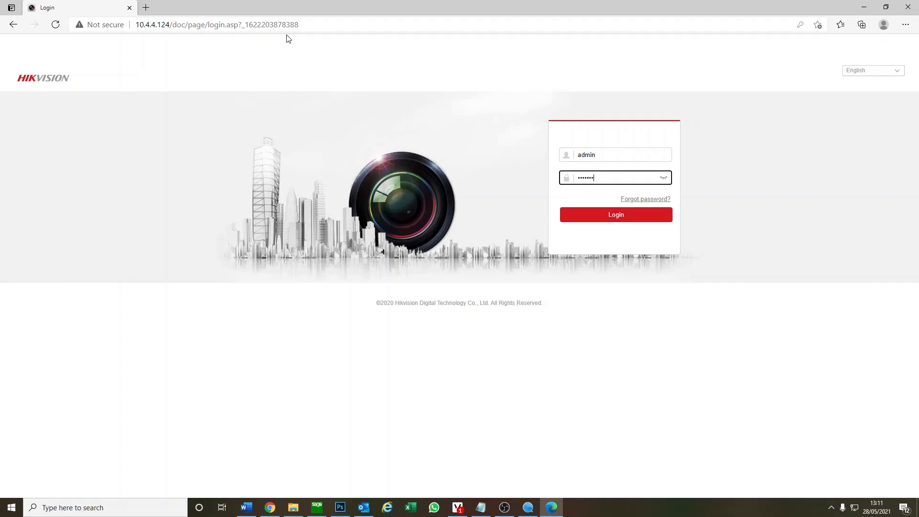
left_click(616, 214)
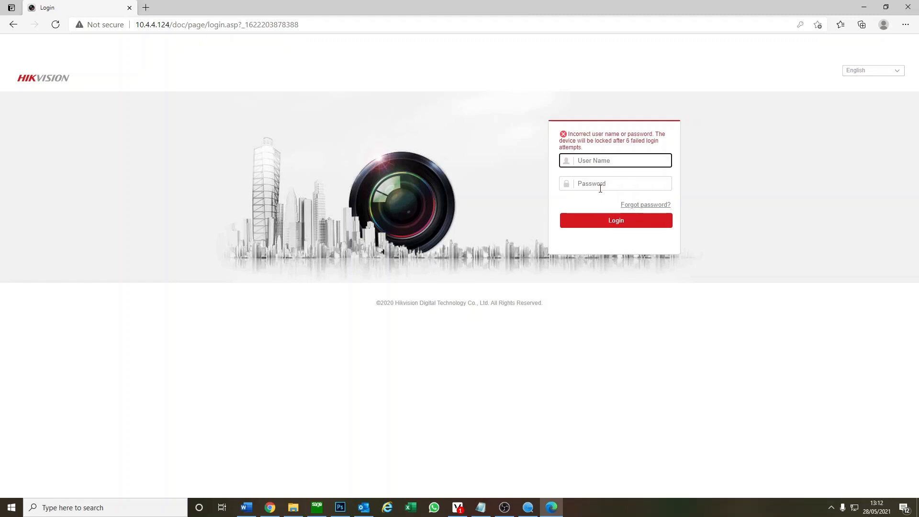
type("admin")
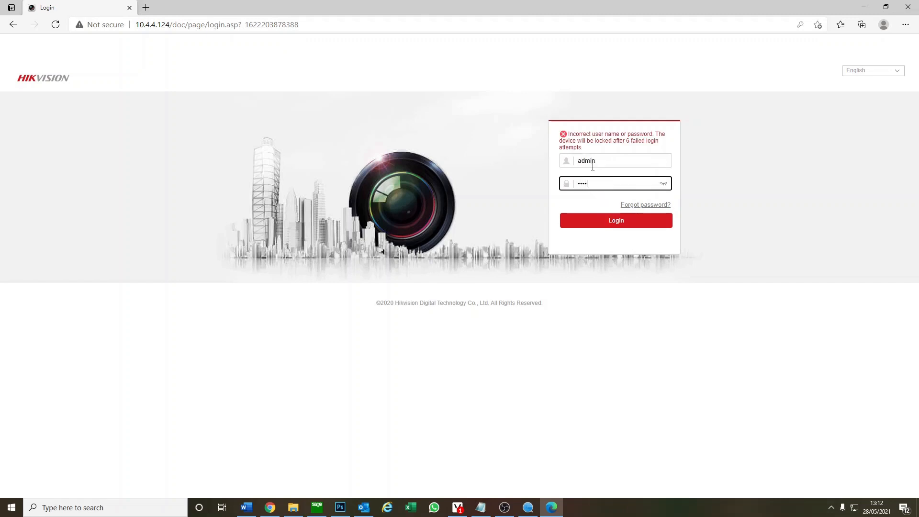
left_click(616, 215)
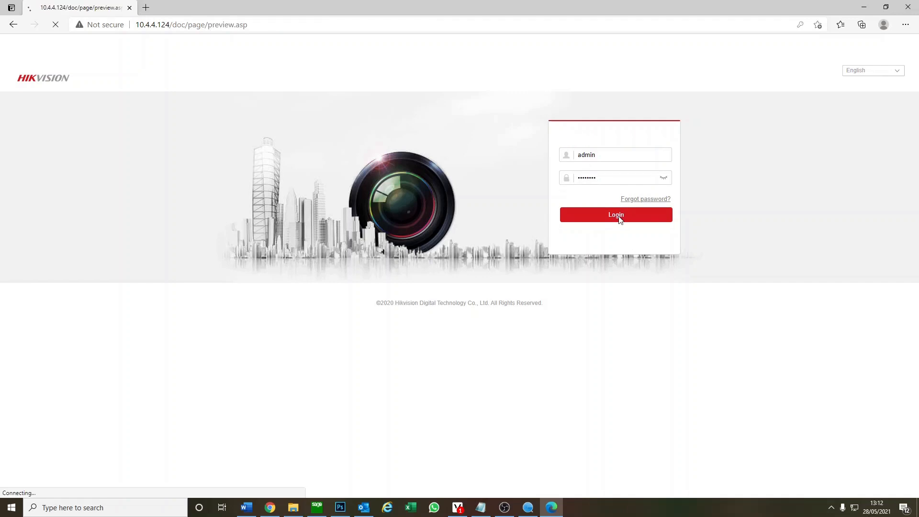
left_click(616, 214)
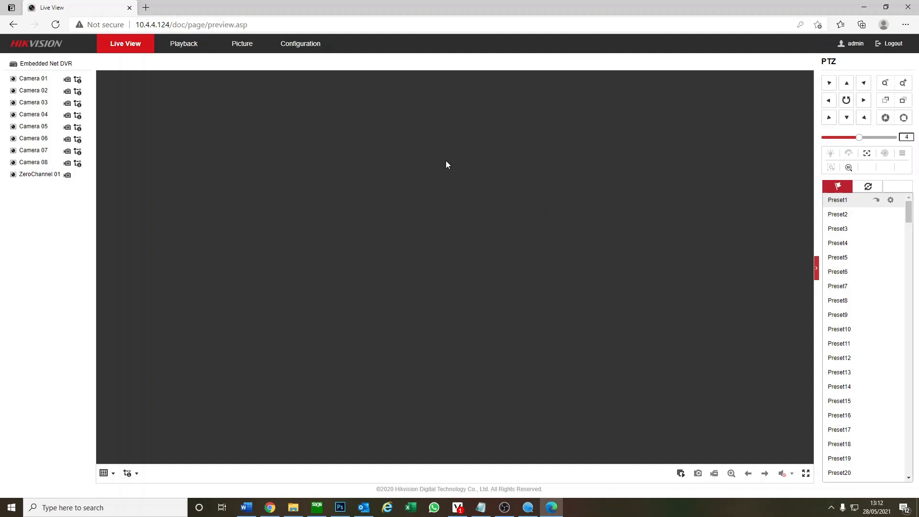
Start live view on all camera channels, then move on to the Playback page
left_click(103, 473)
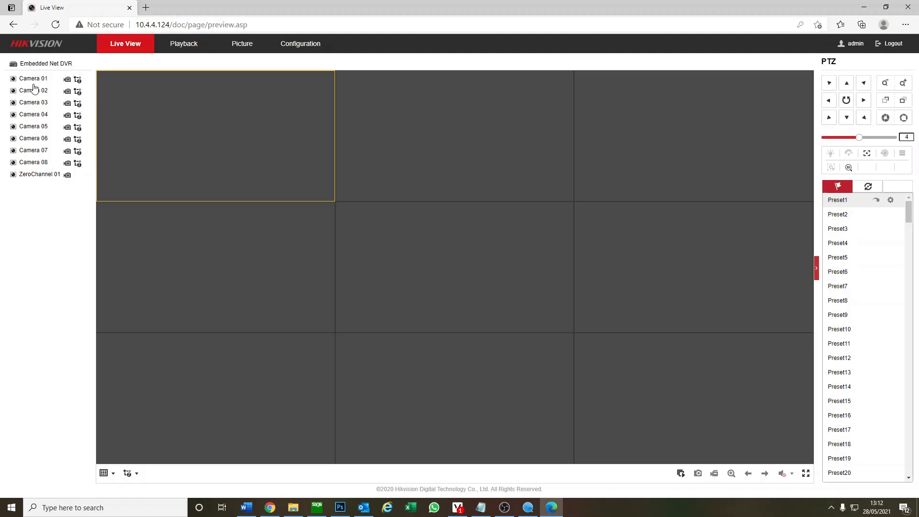
mouse_move(21, 82)
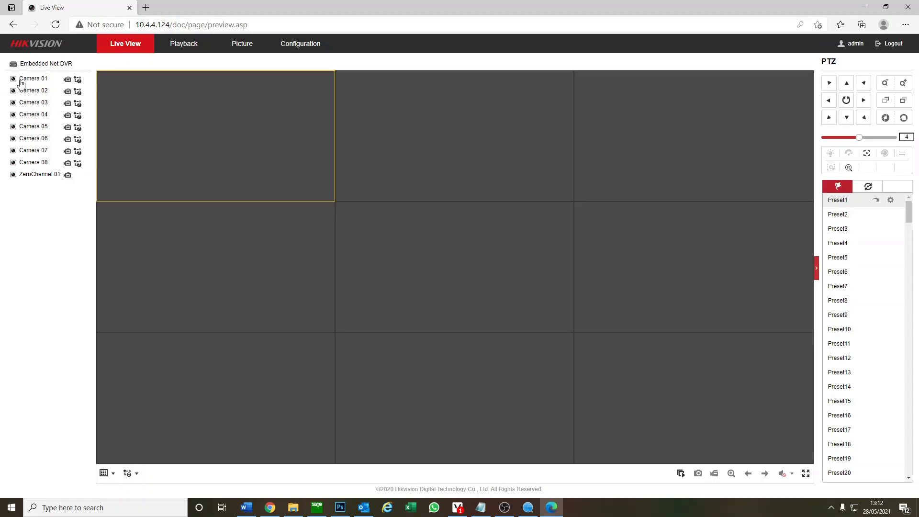
mouse_move(150, 43)
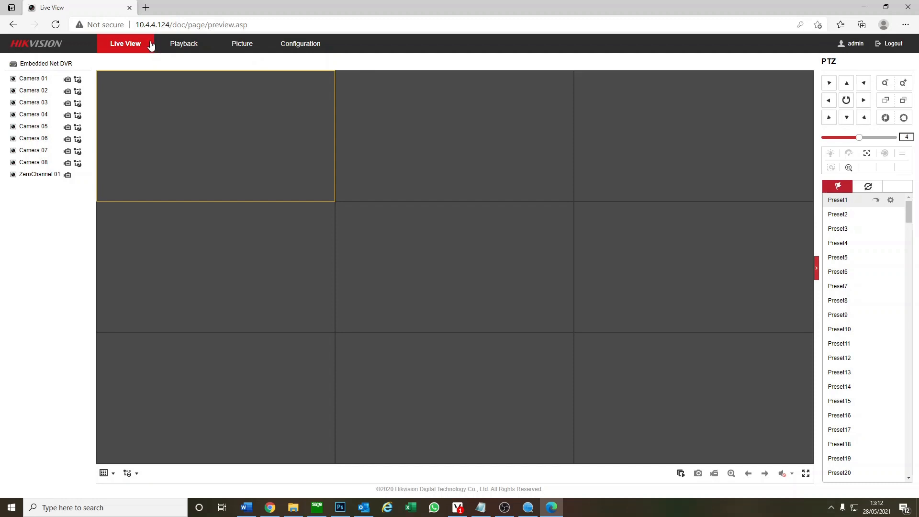
mouse_move(195, 103)
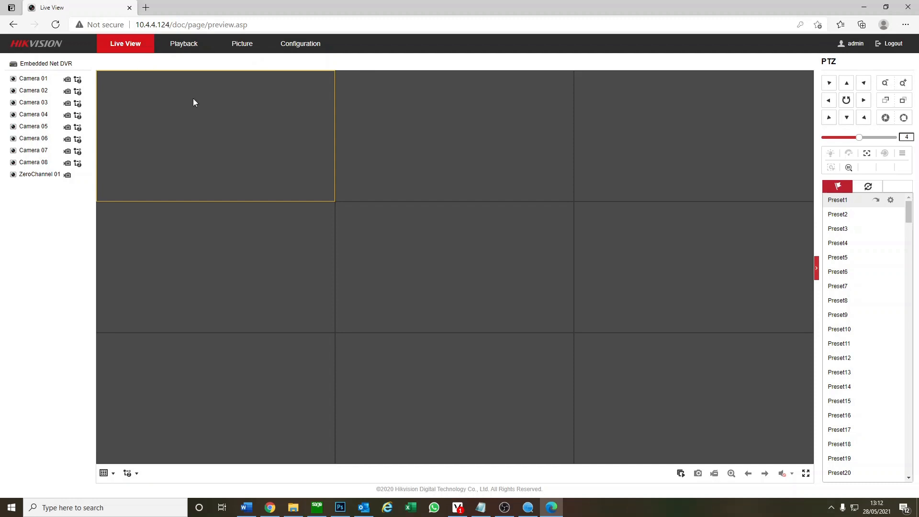
mouse_move(80, 94)
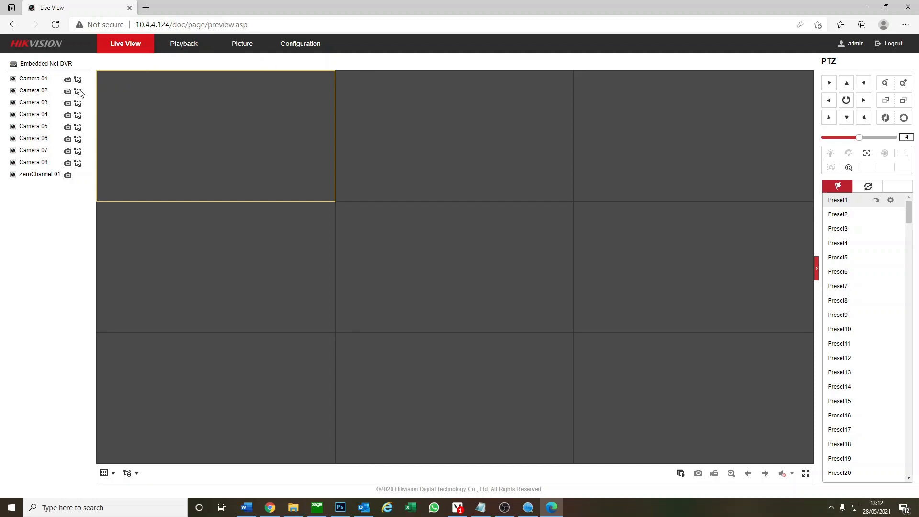
mouse_move(33, 77)
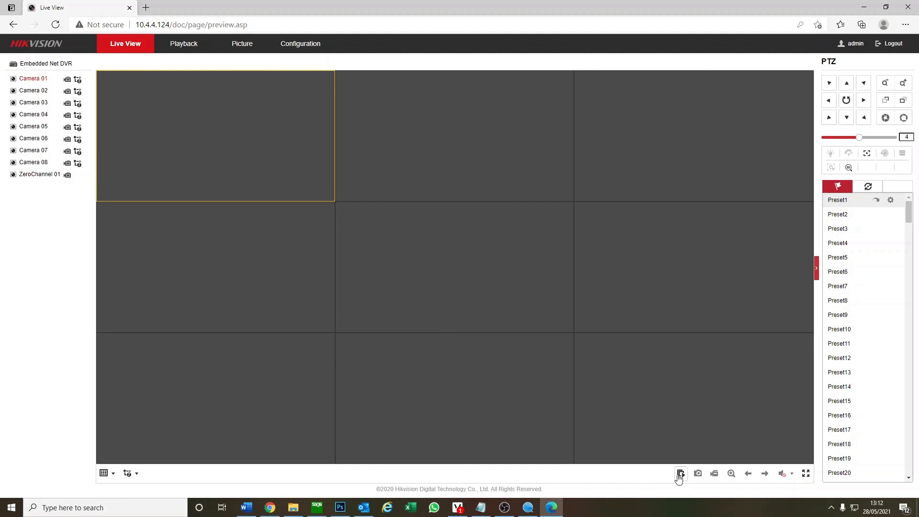
left_click(681, 473)
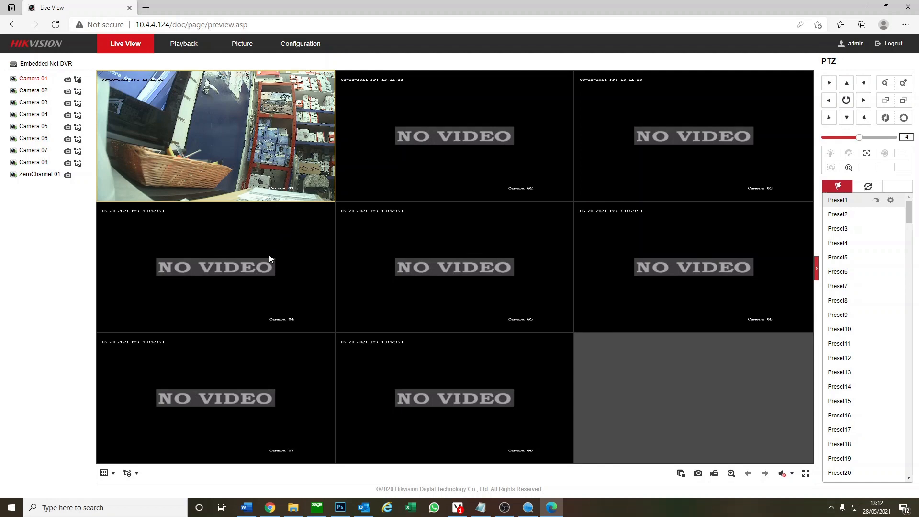
left_click(183, 43)
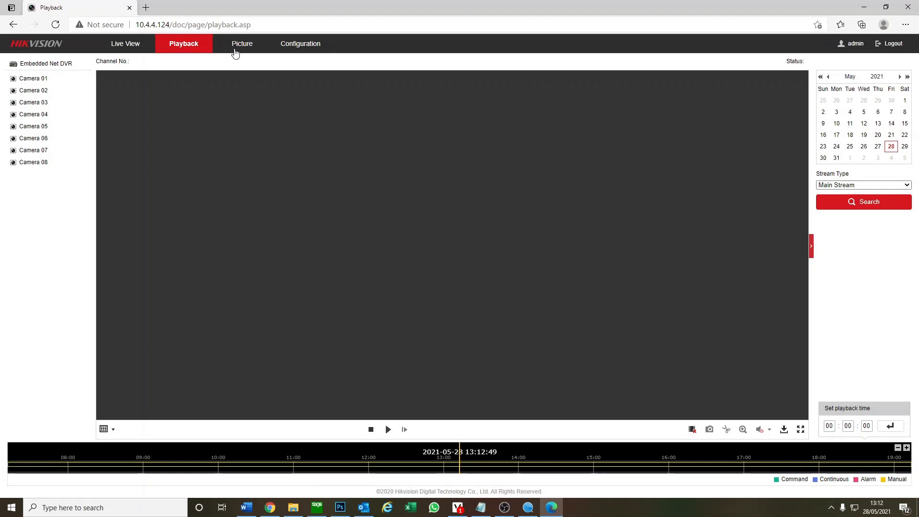
Open Configuration to show the DVR's System Settings basic information
left_click(300, 43)
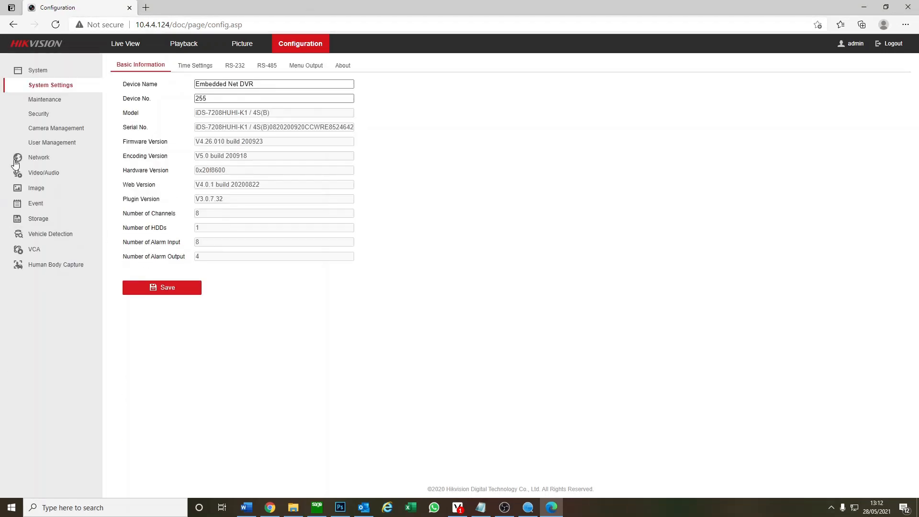
mouse_move(265, 144)
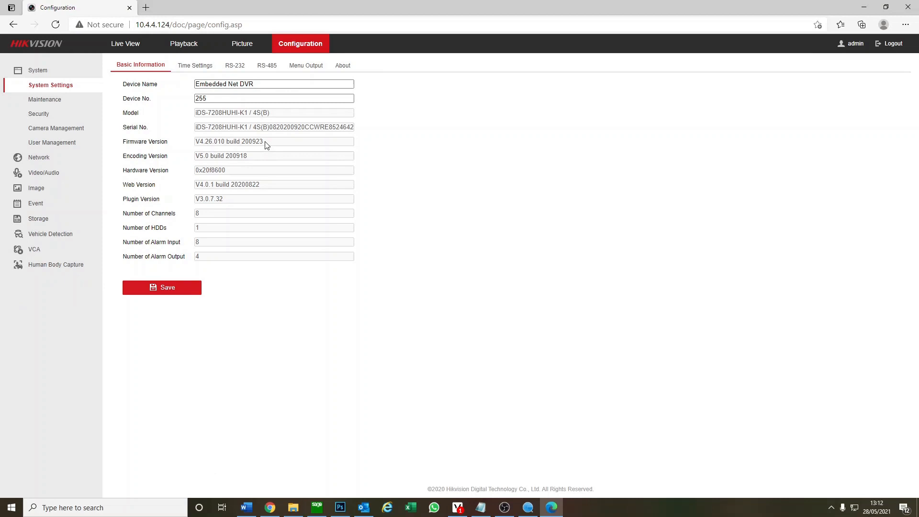
mouse_move(198, 77)
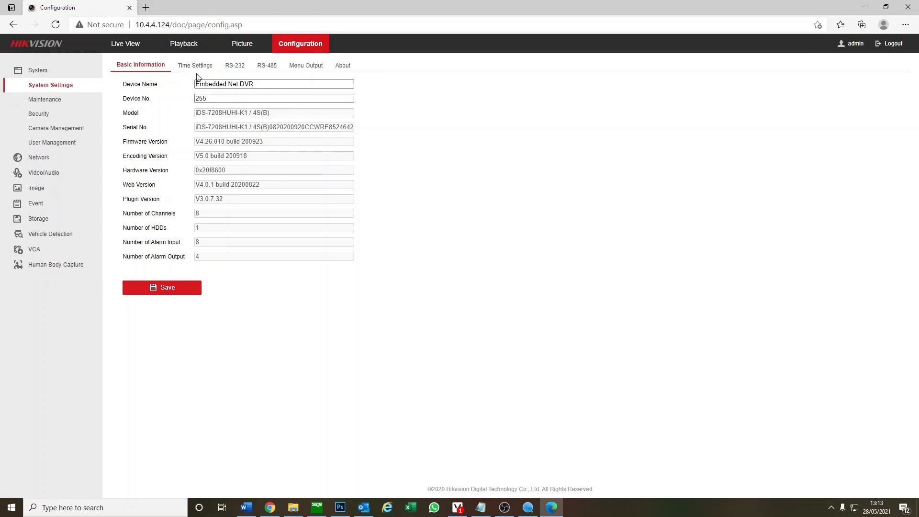
mouse_move(202, 58)
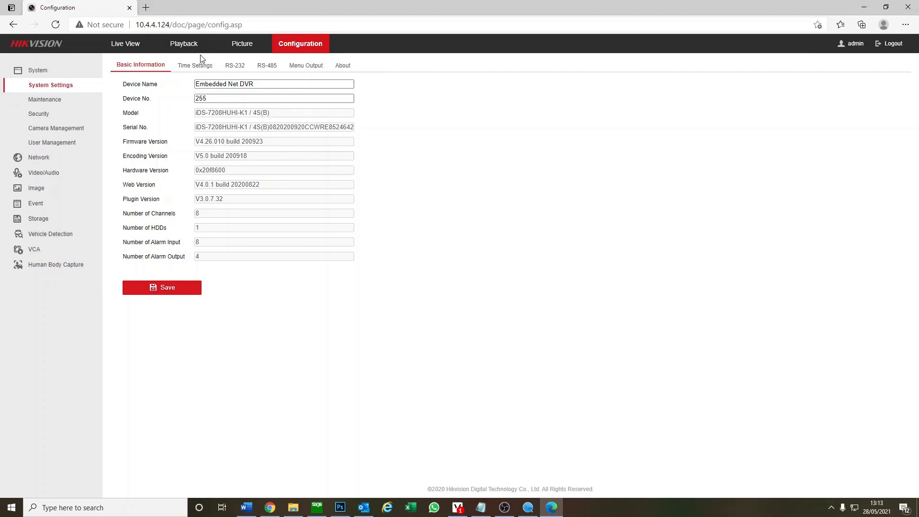
mouse_move(194, 65)
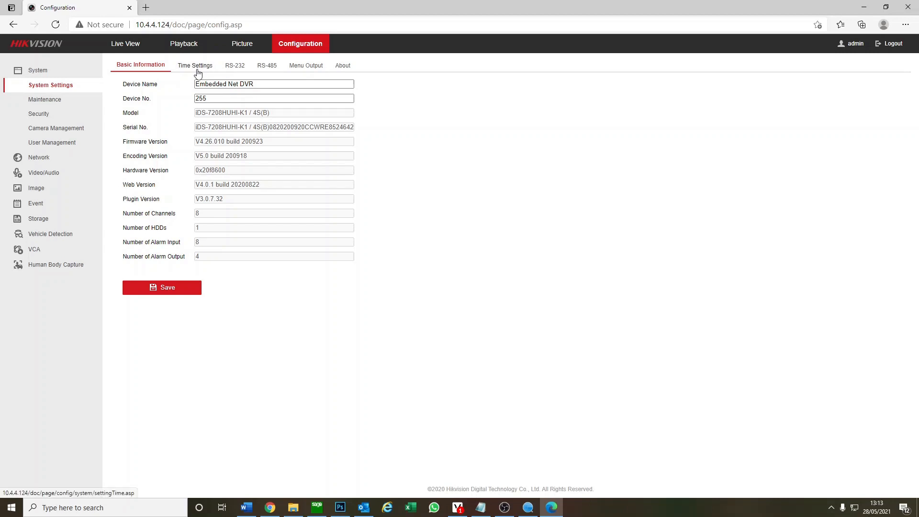
In Time Settings, choose the Dublin, Edinburgh, London time zone and leave DST turned off
left_click(194, 66)
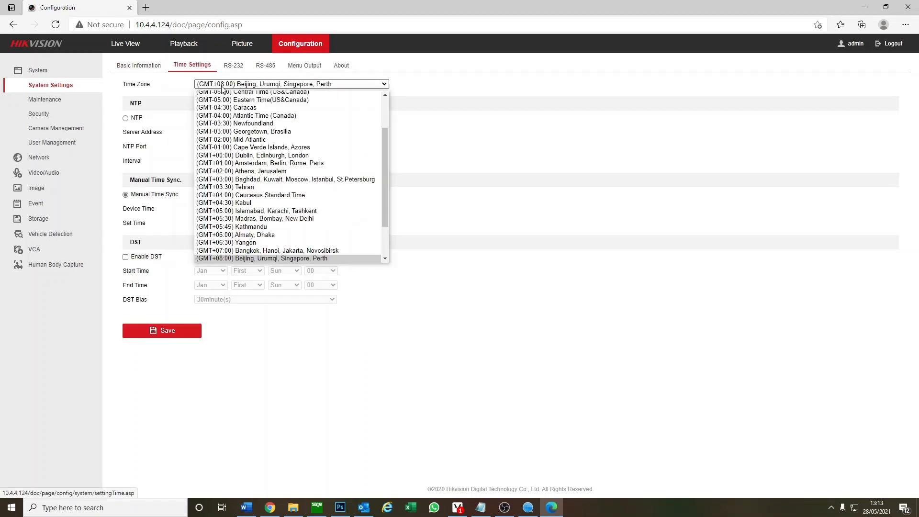
scroll("up", 3)
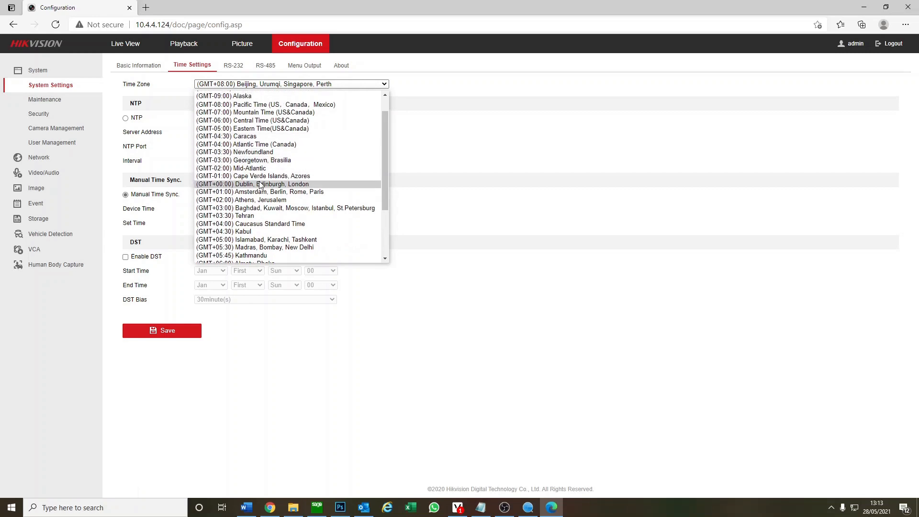
left_click(252, 184)
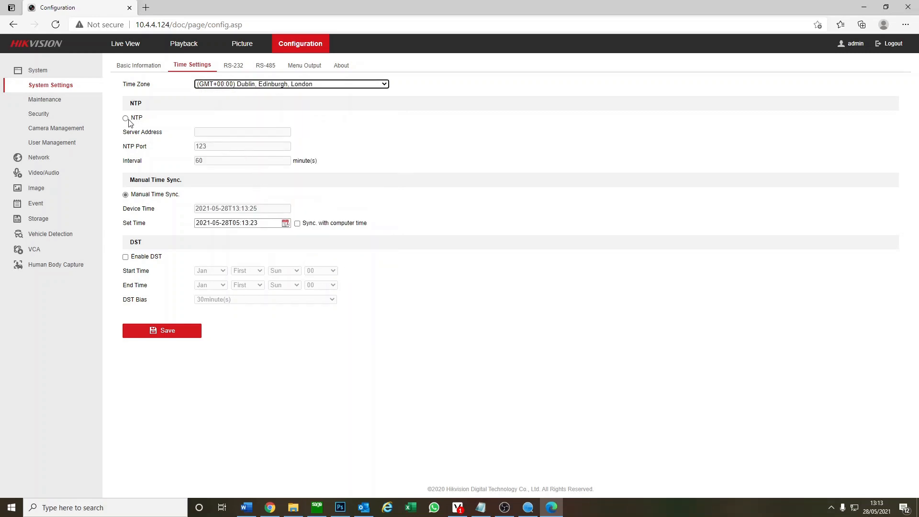
left_click(124, 118)
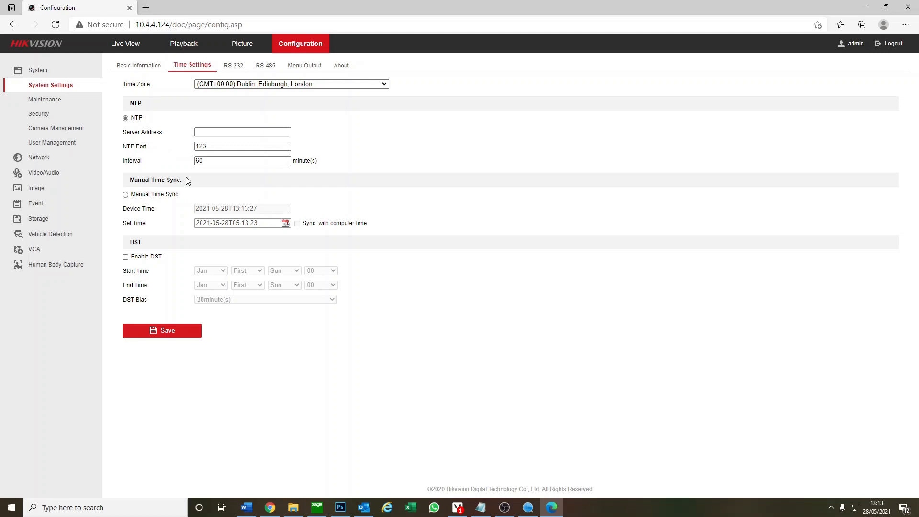
mouse_move(125, 257)
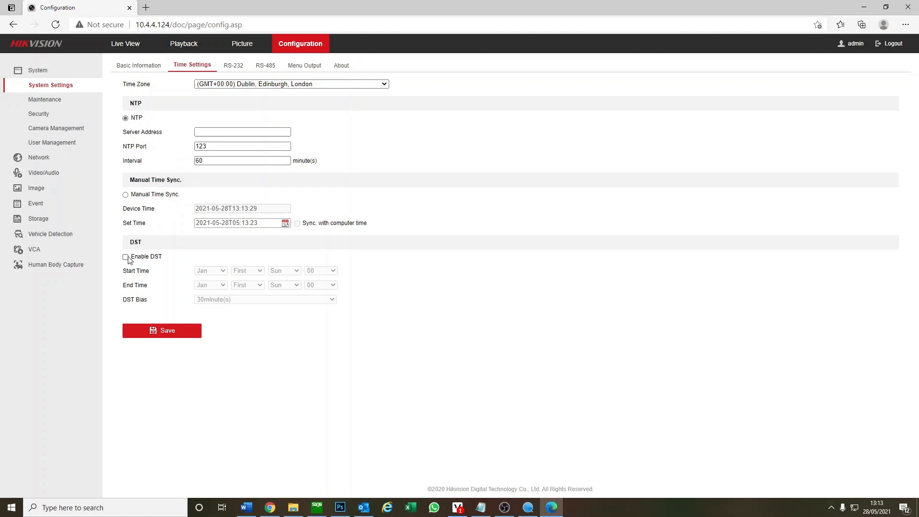
left_click(125, 258)
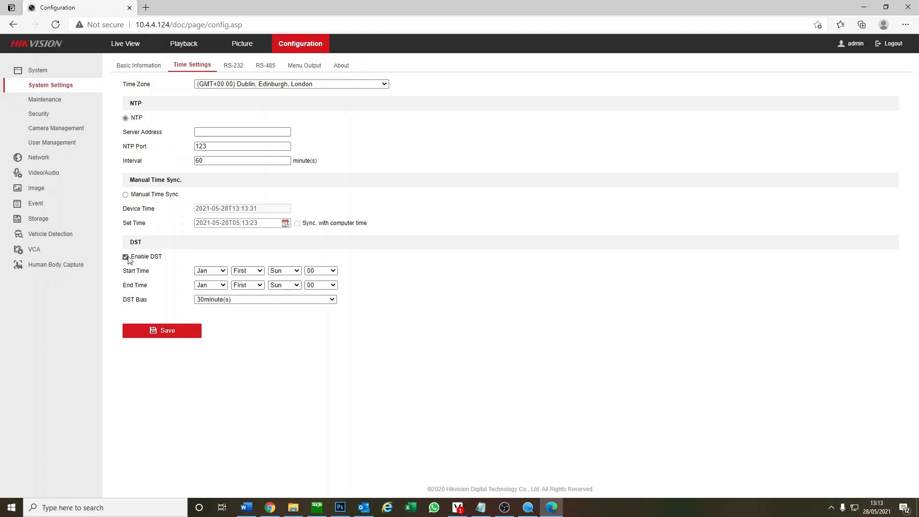
left_click(209, 270)
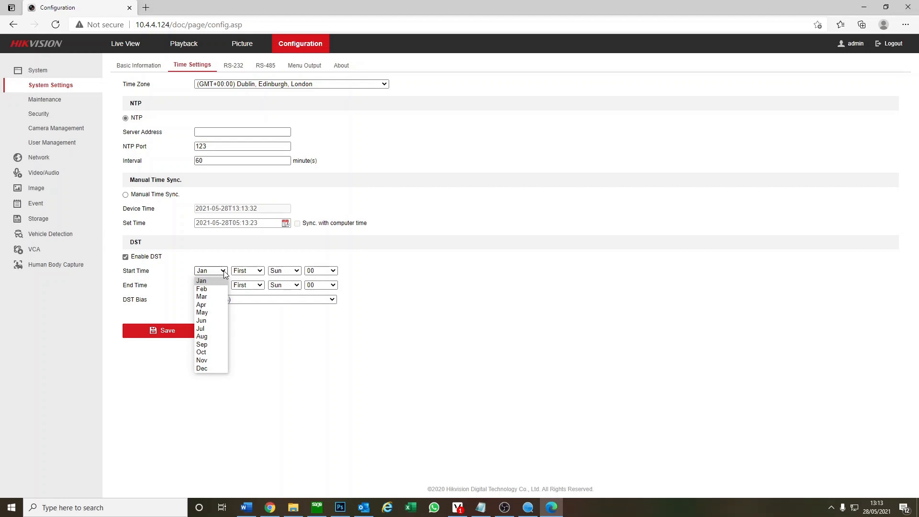
left_click(125, 257)
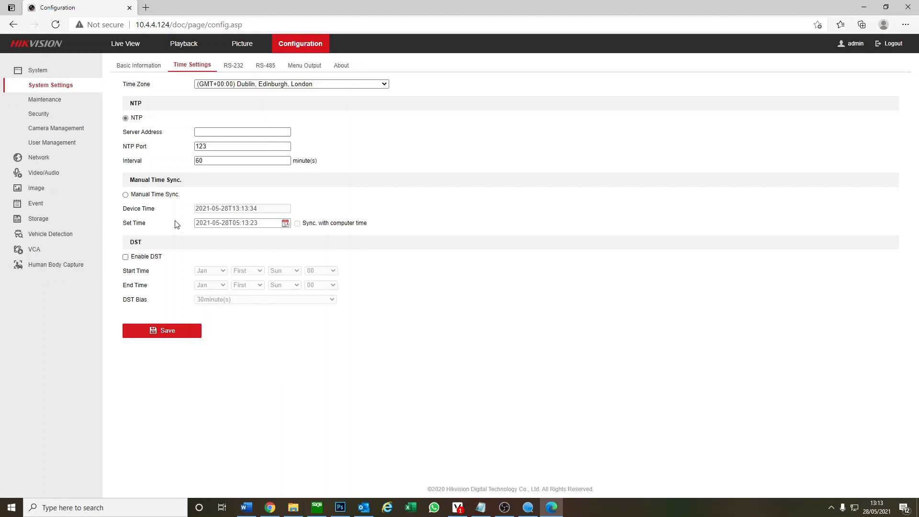
left_click(161, 330)
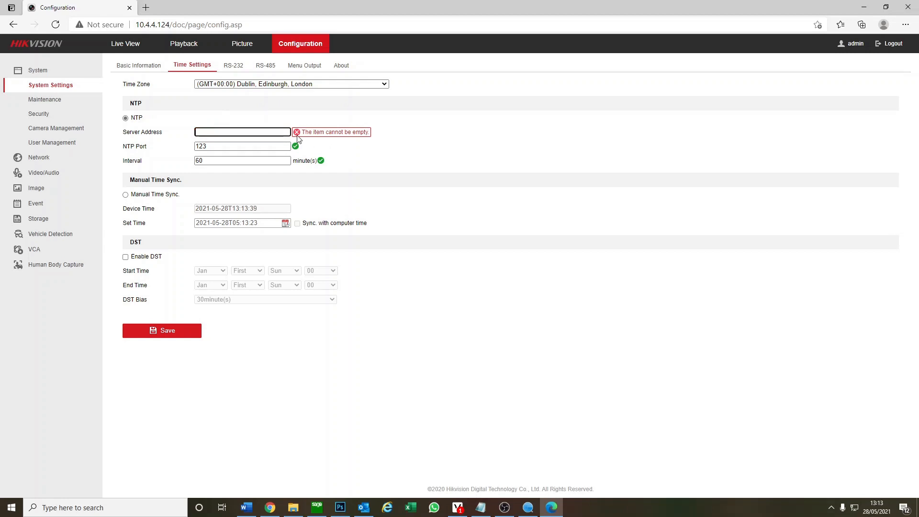
mouse_move(128, 131)
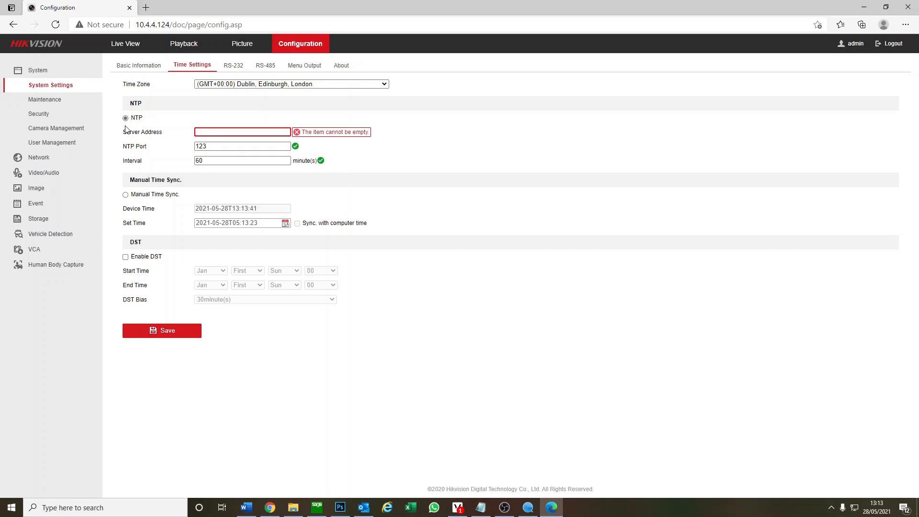
left_click(125, 194)
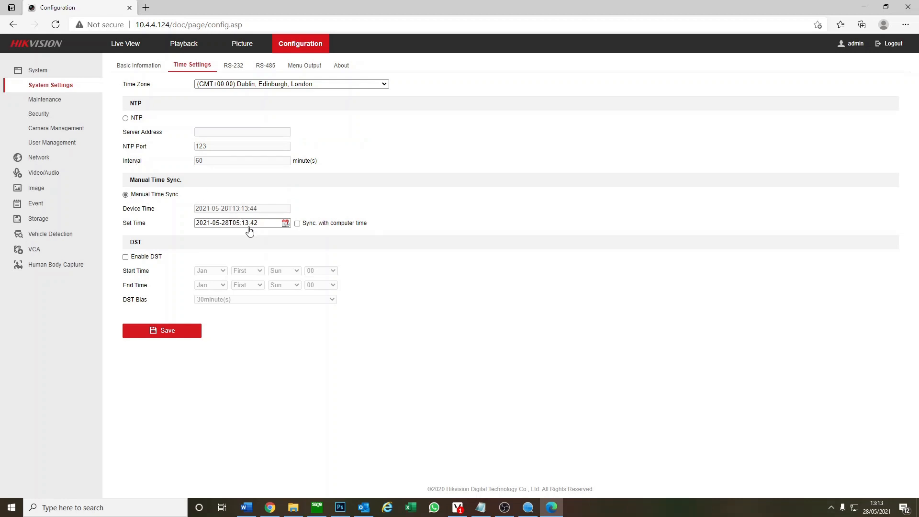
left_click(235, 223)
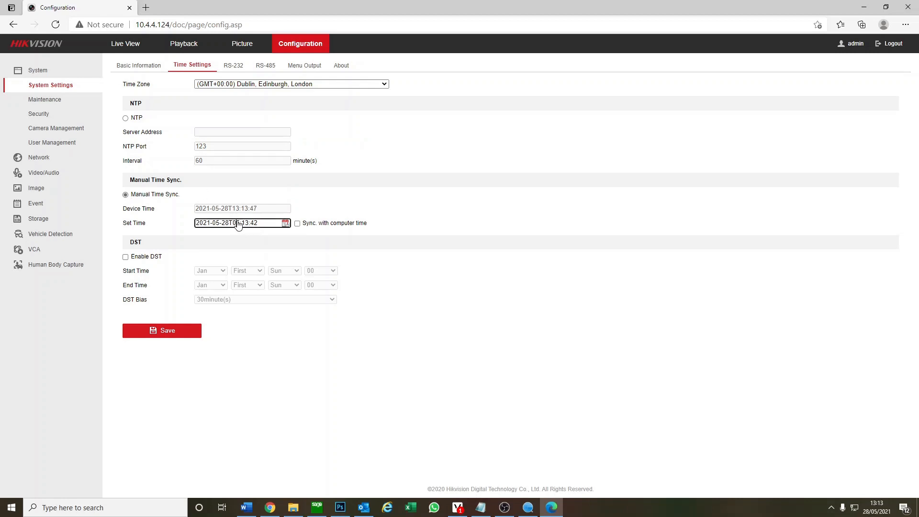
left_click(285, 223)
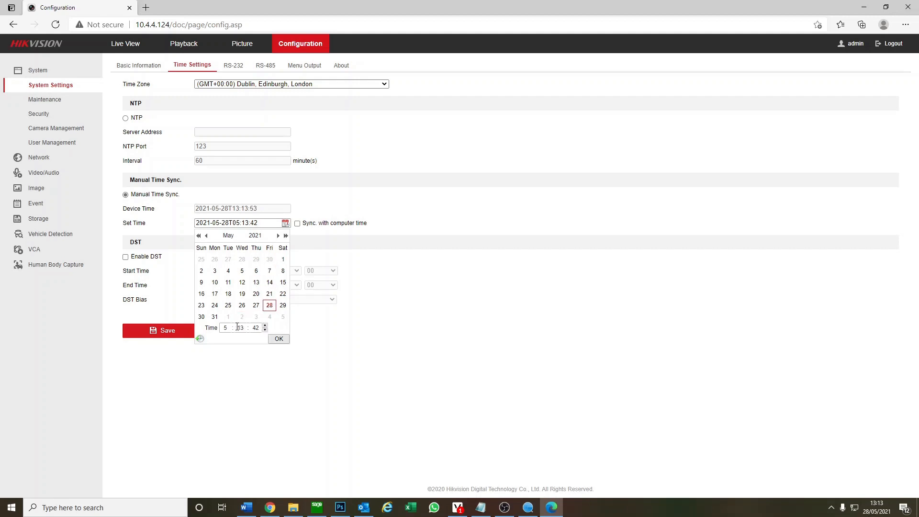
left_click(264, 326)
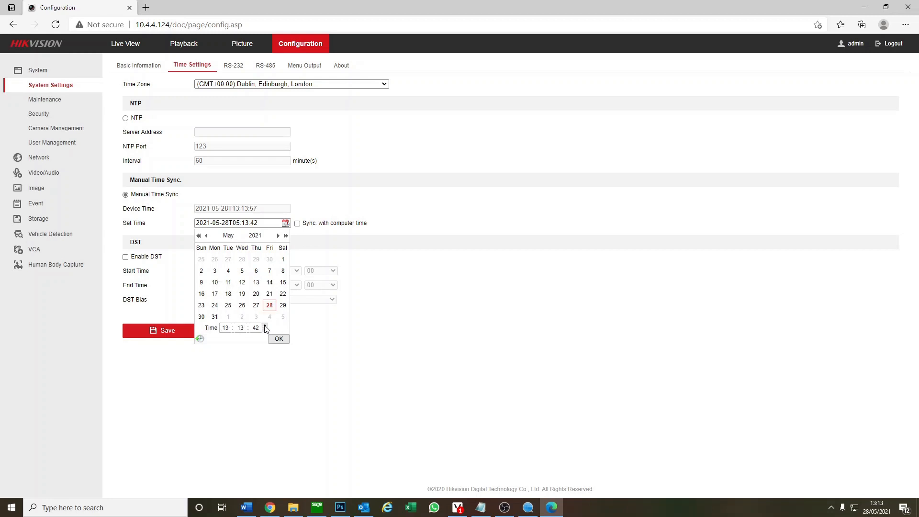
left_click(279, 339)
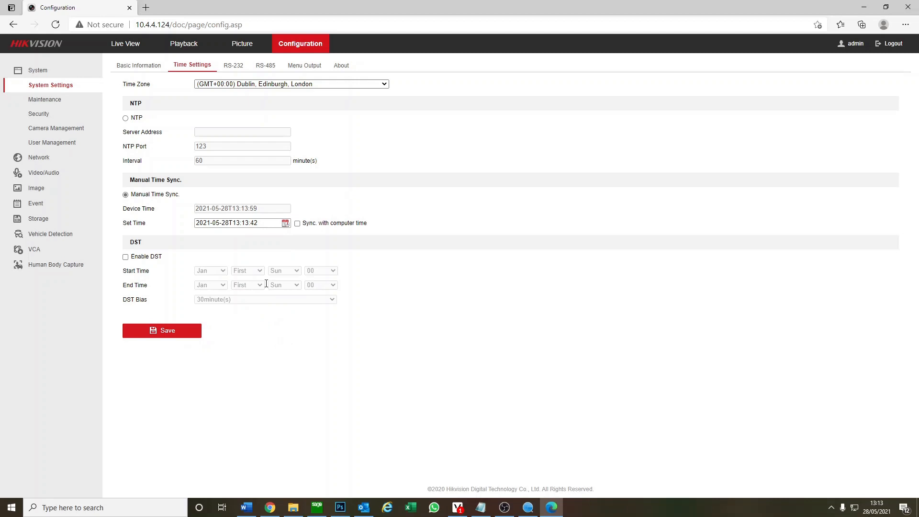
Browse the Video/Audio and Image settings, dismissing the unsupported function notice
left_click(161, 330)
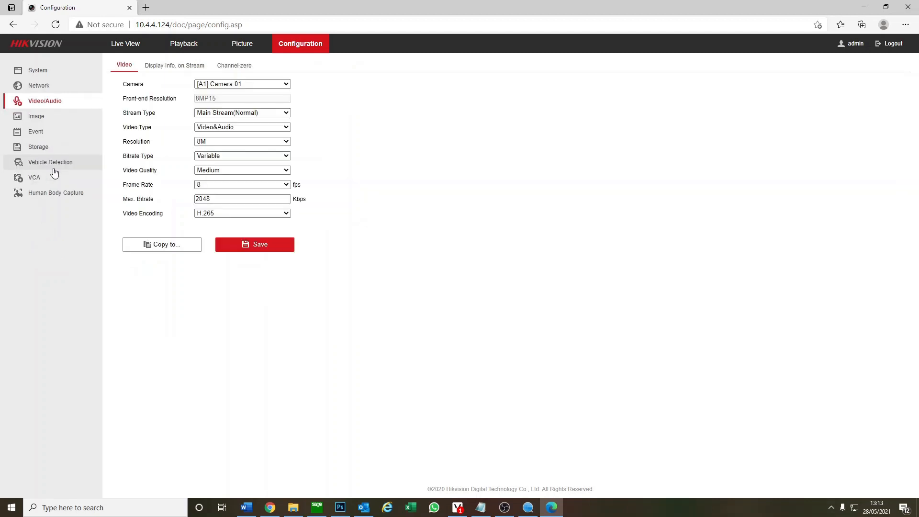
mouse_move(69, 146)
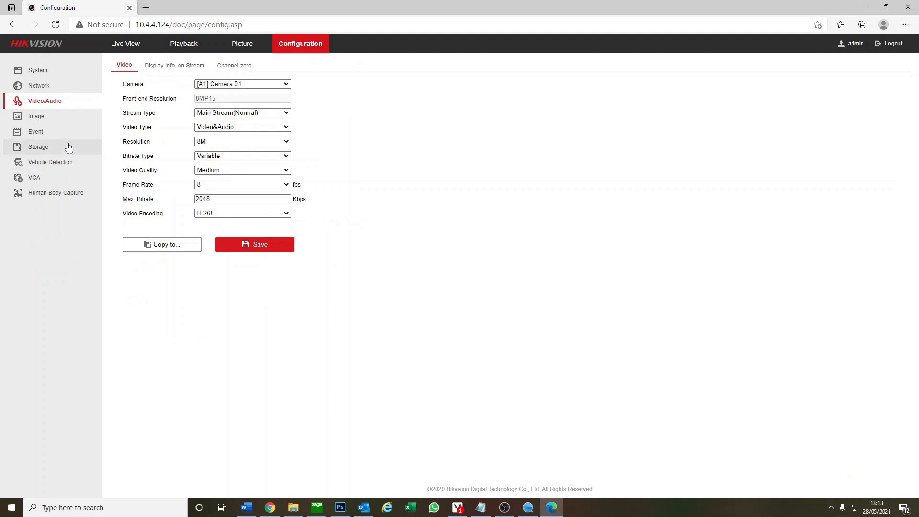
left_click(36, 115)
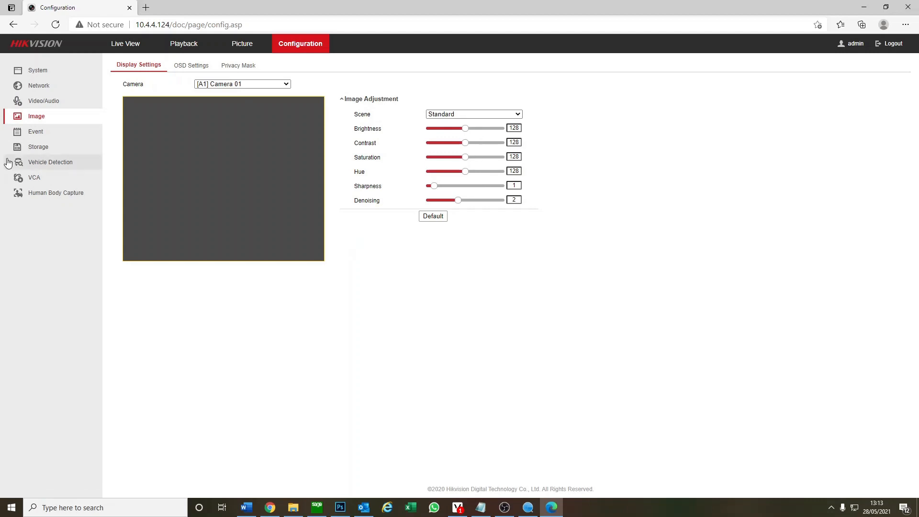
left_click(43, 101)
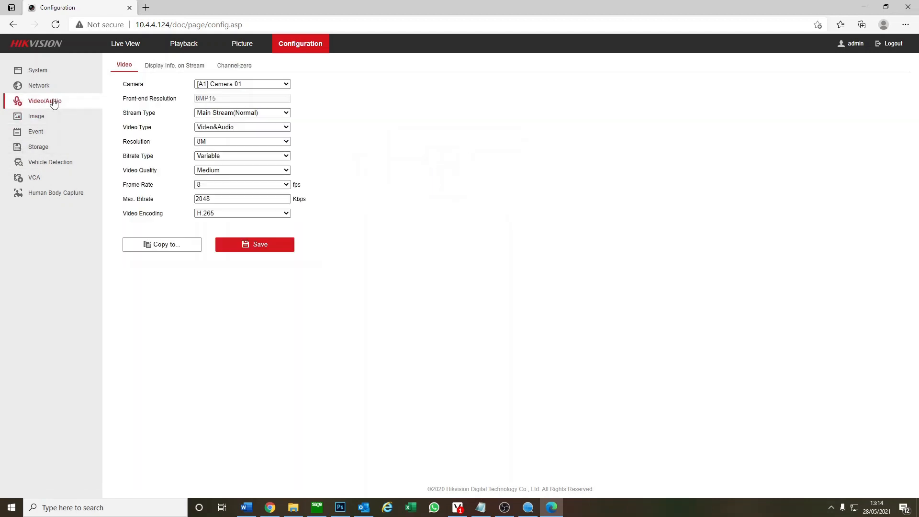
mouse_move(243, 128)
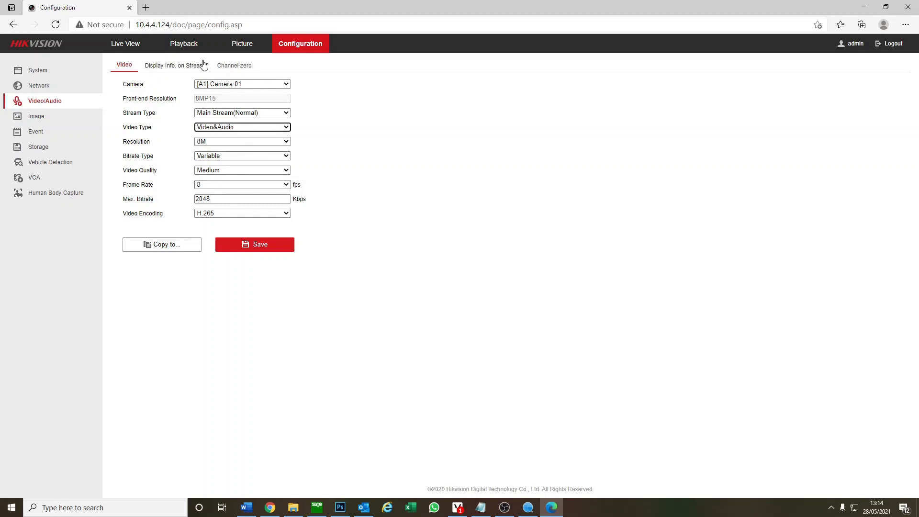
left_click(175, 65)
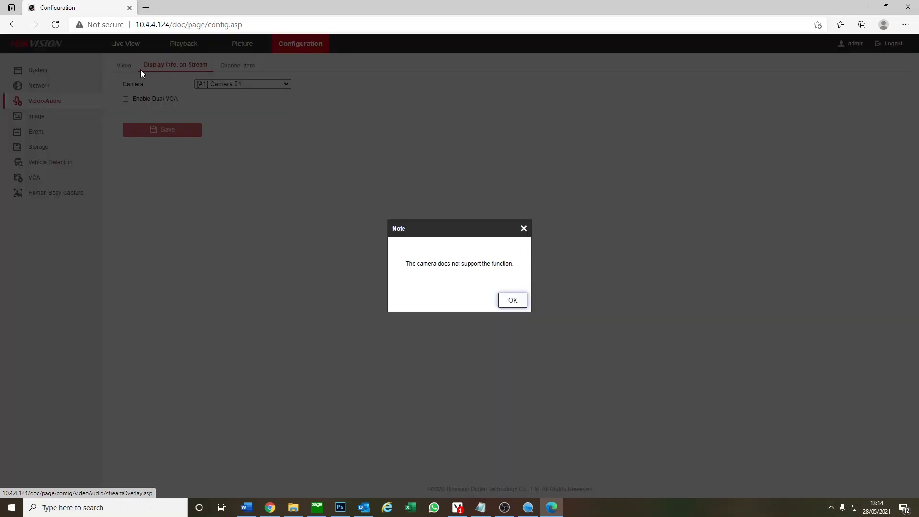
left_click(512, 300)
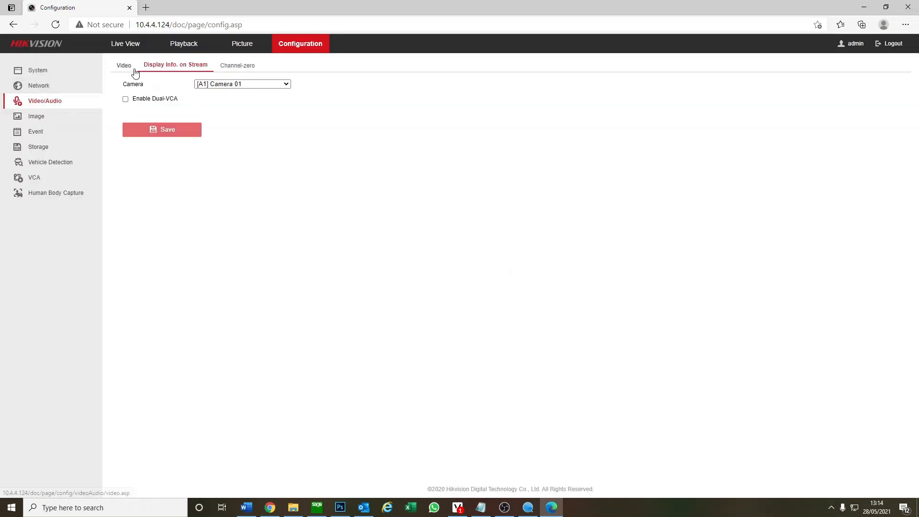
left_click(124, 65)
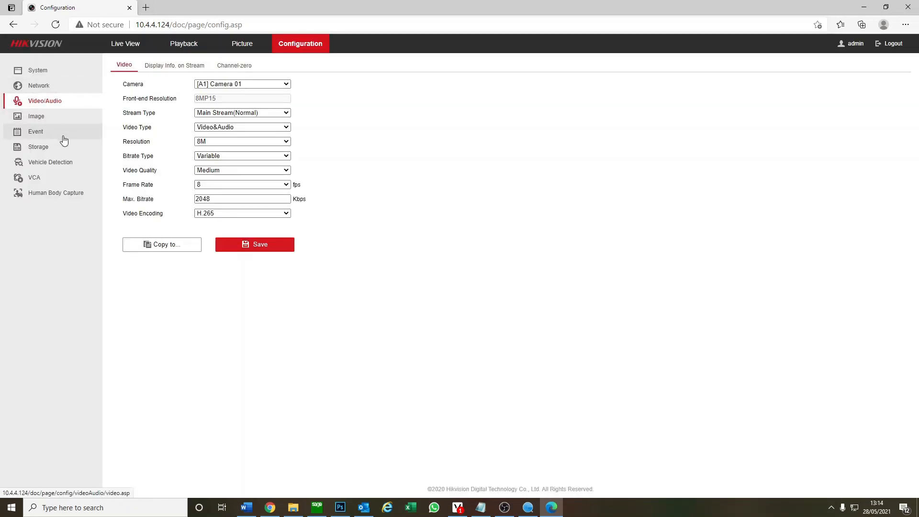
Look at Event settings, then open Storage's Record Schedule page
left_click(35, 131)
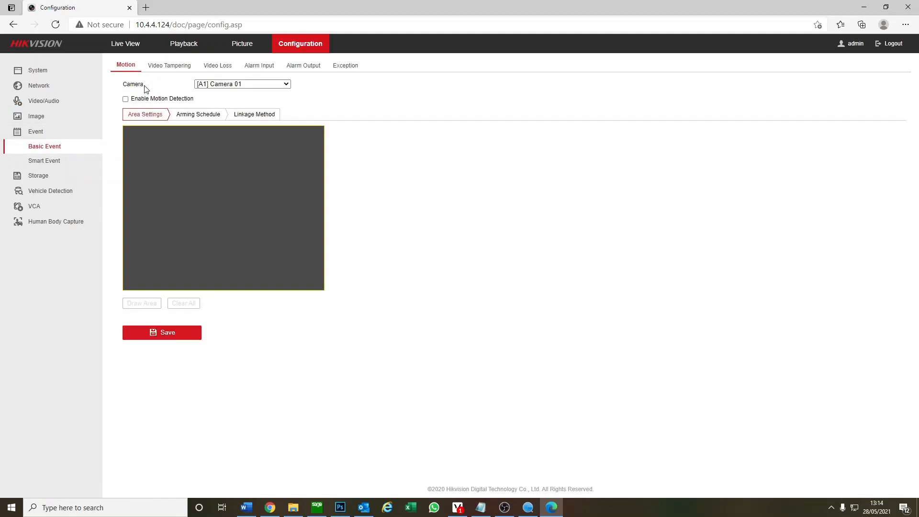
left_click(45, 161)
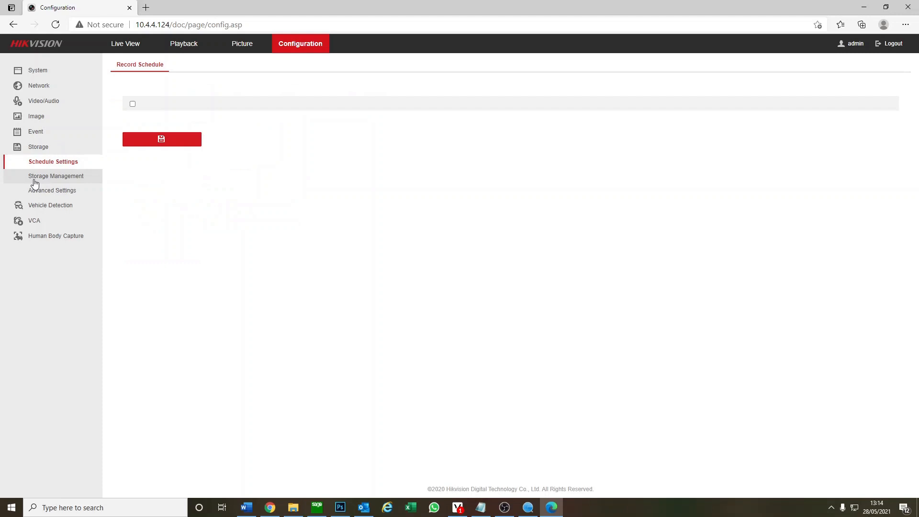
In Storage Management, format HDD 1, leaving 439.00GB free with Normal status
left_click(132, 103)
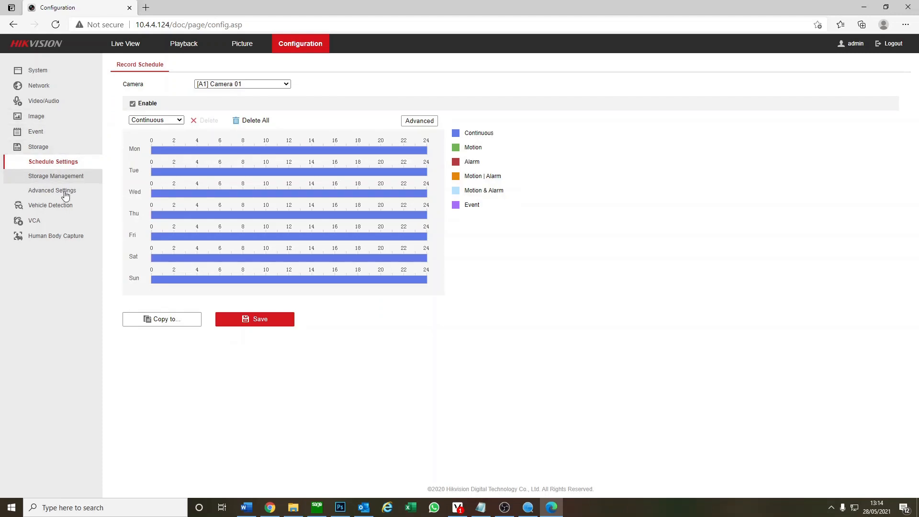
left_click(56, 176)
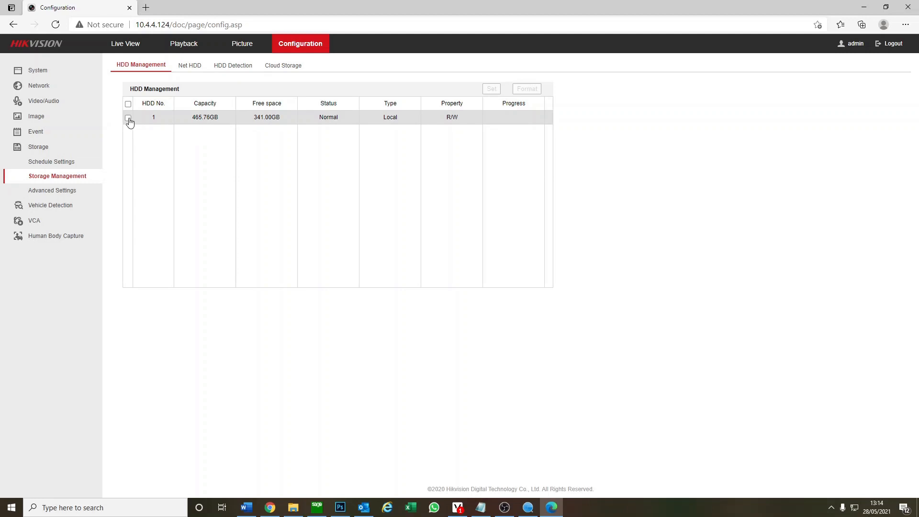
left_click(128, 117)
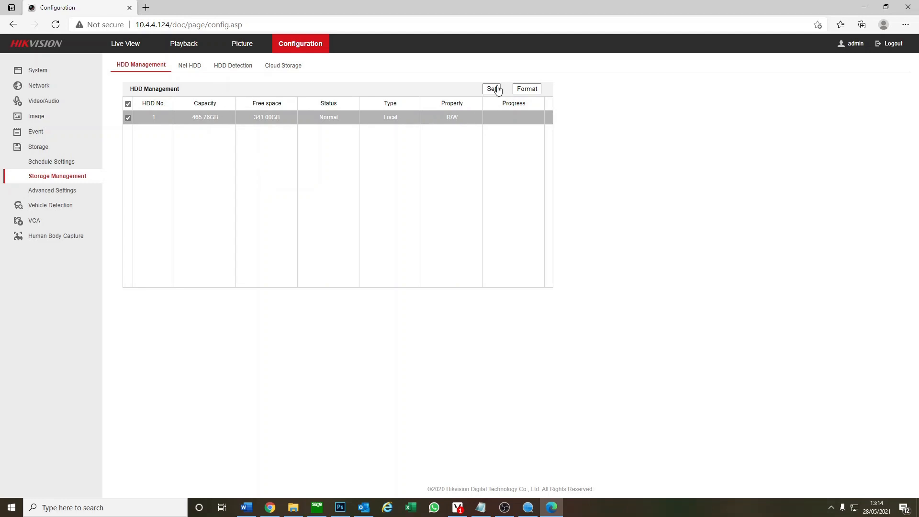
left_click(526, 88)
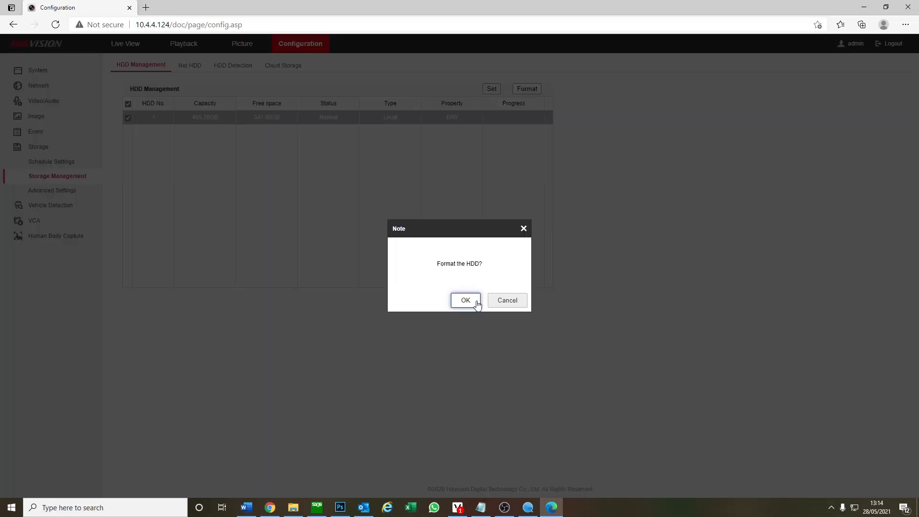
left_click(465, 300)
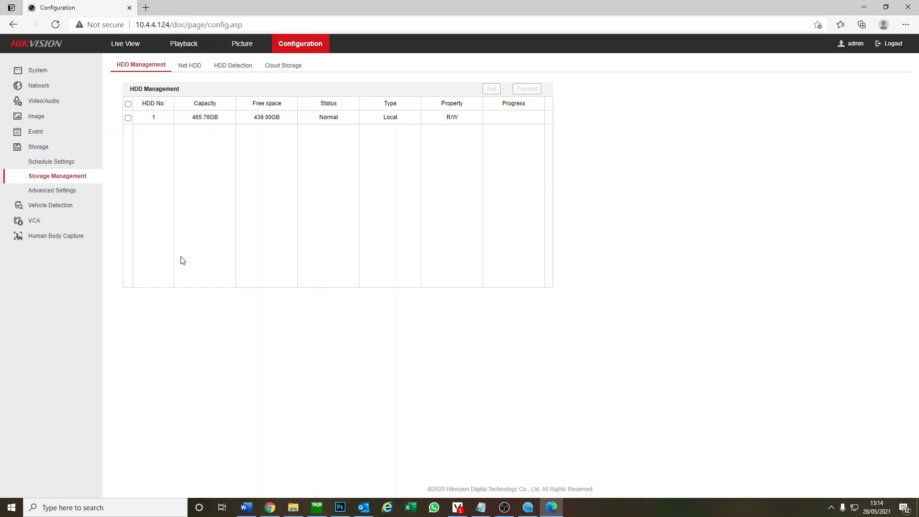
mouse_move(69, 190)
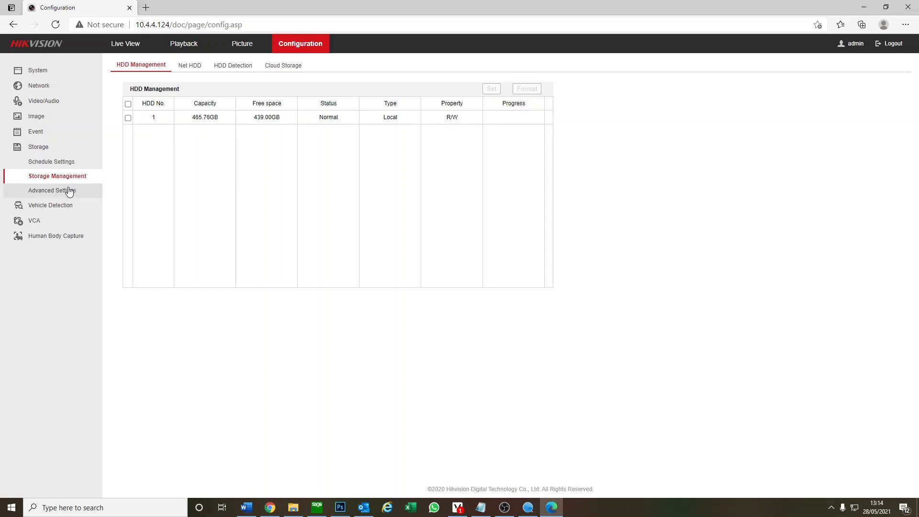
Reopen System Settings' Time Settings page to verify London time zone with manual sync
left_click(50, 205)
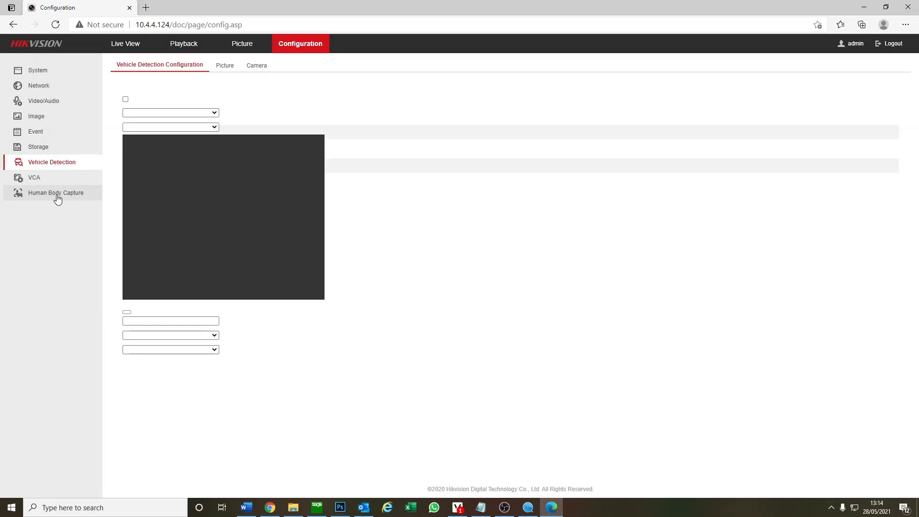
left_click(37, 70)
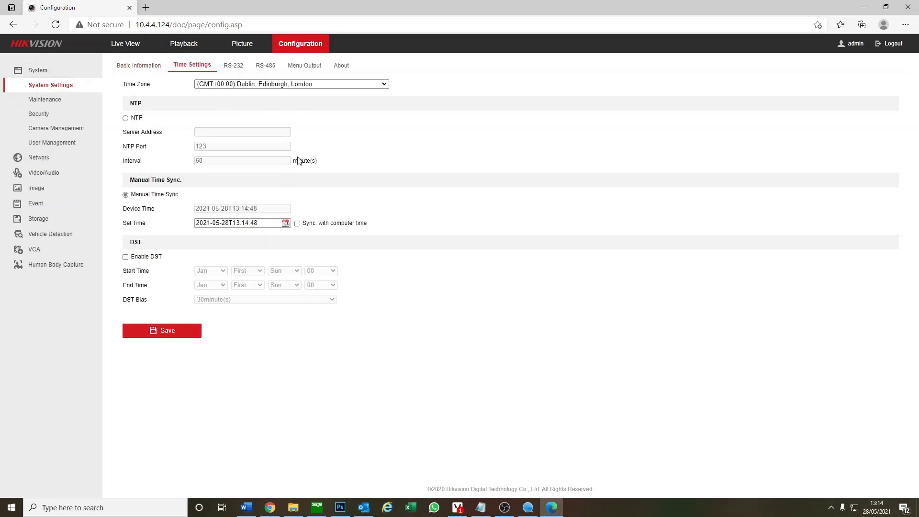
mouse_move(490, 291)
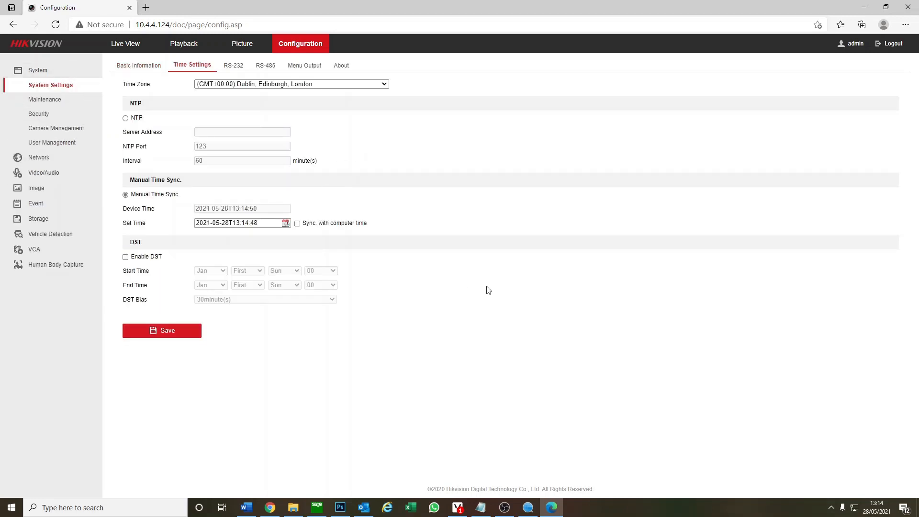
mouse_move(526, 346)
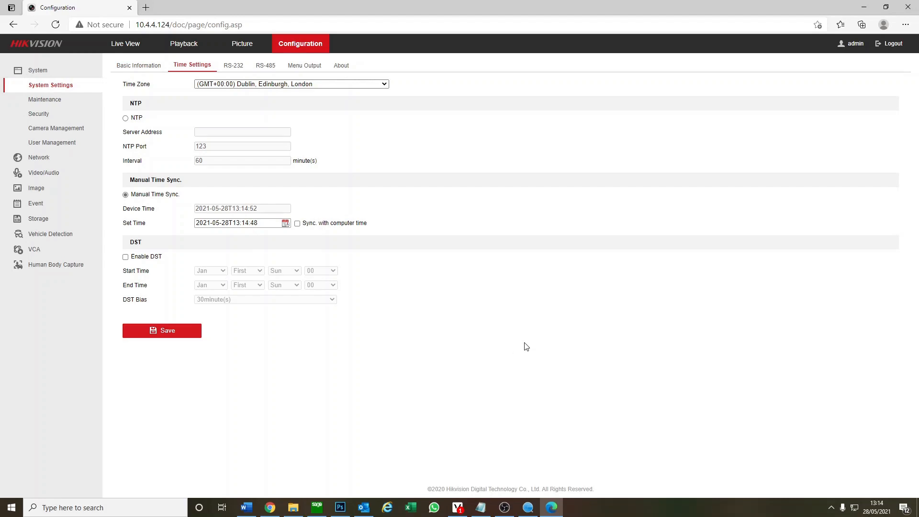